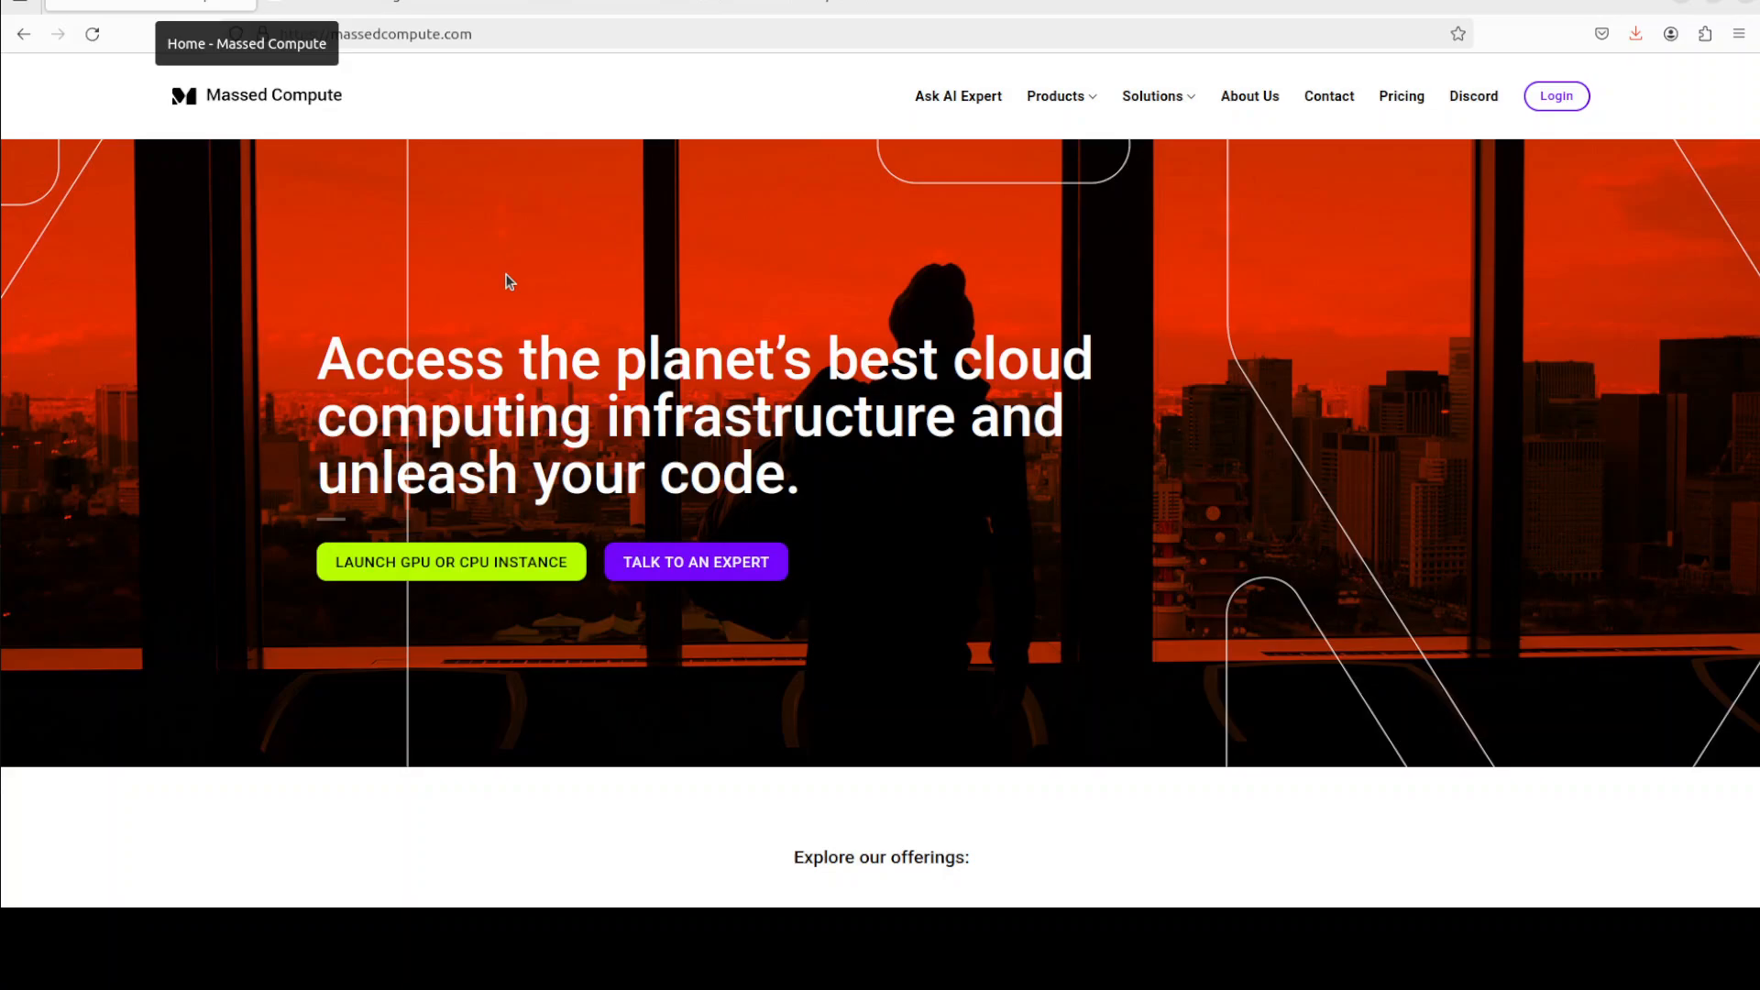
pyautogui.moveTo(623, 339)
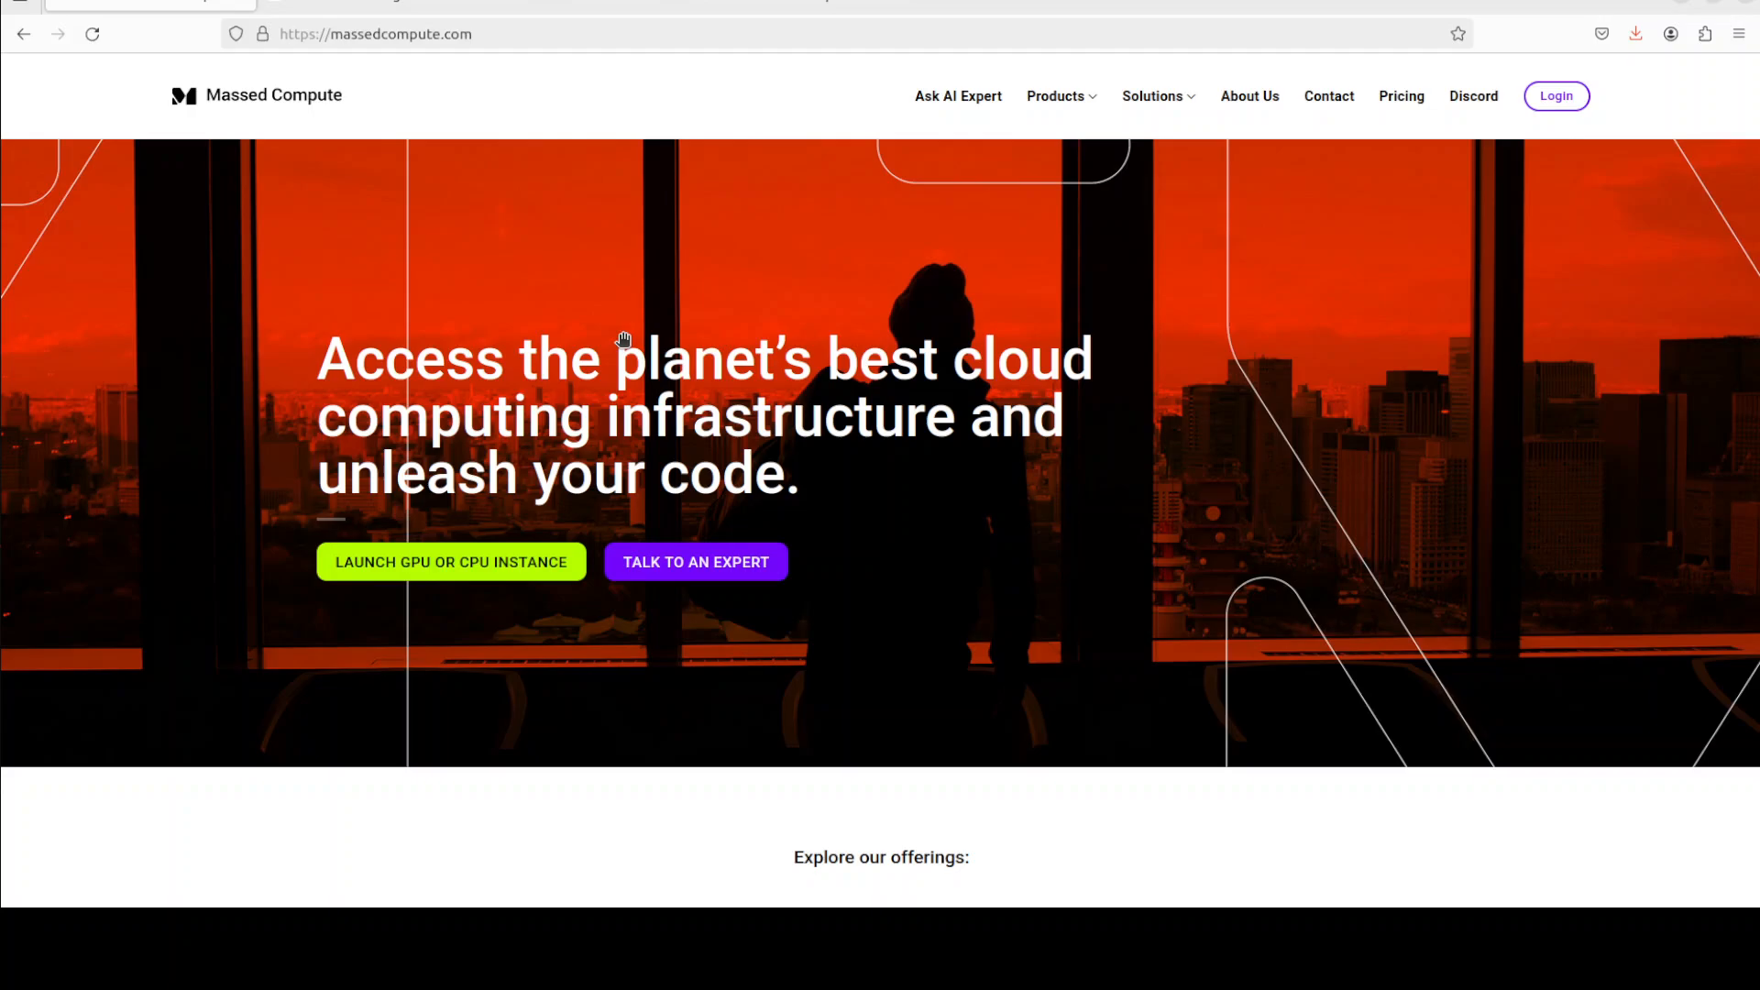
pyautogui.moveTo(623, 345)
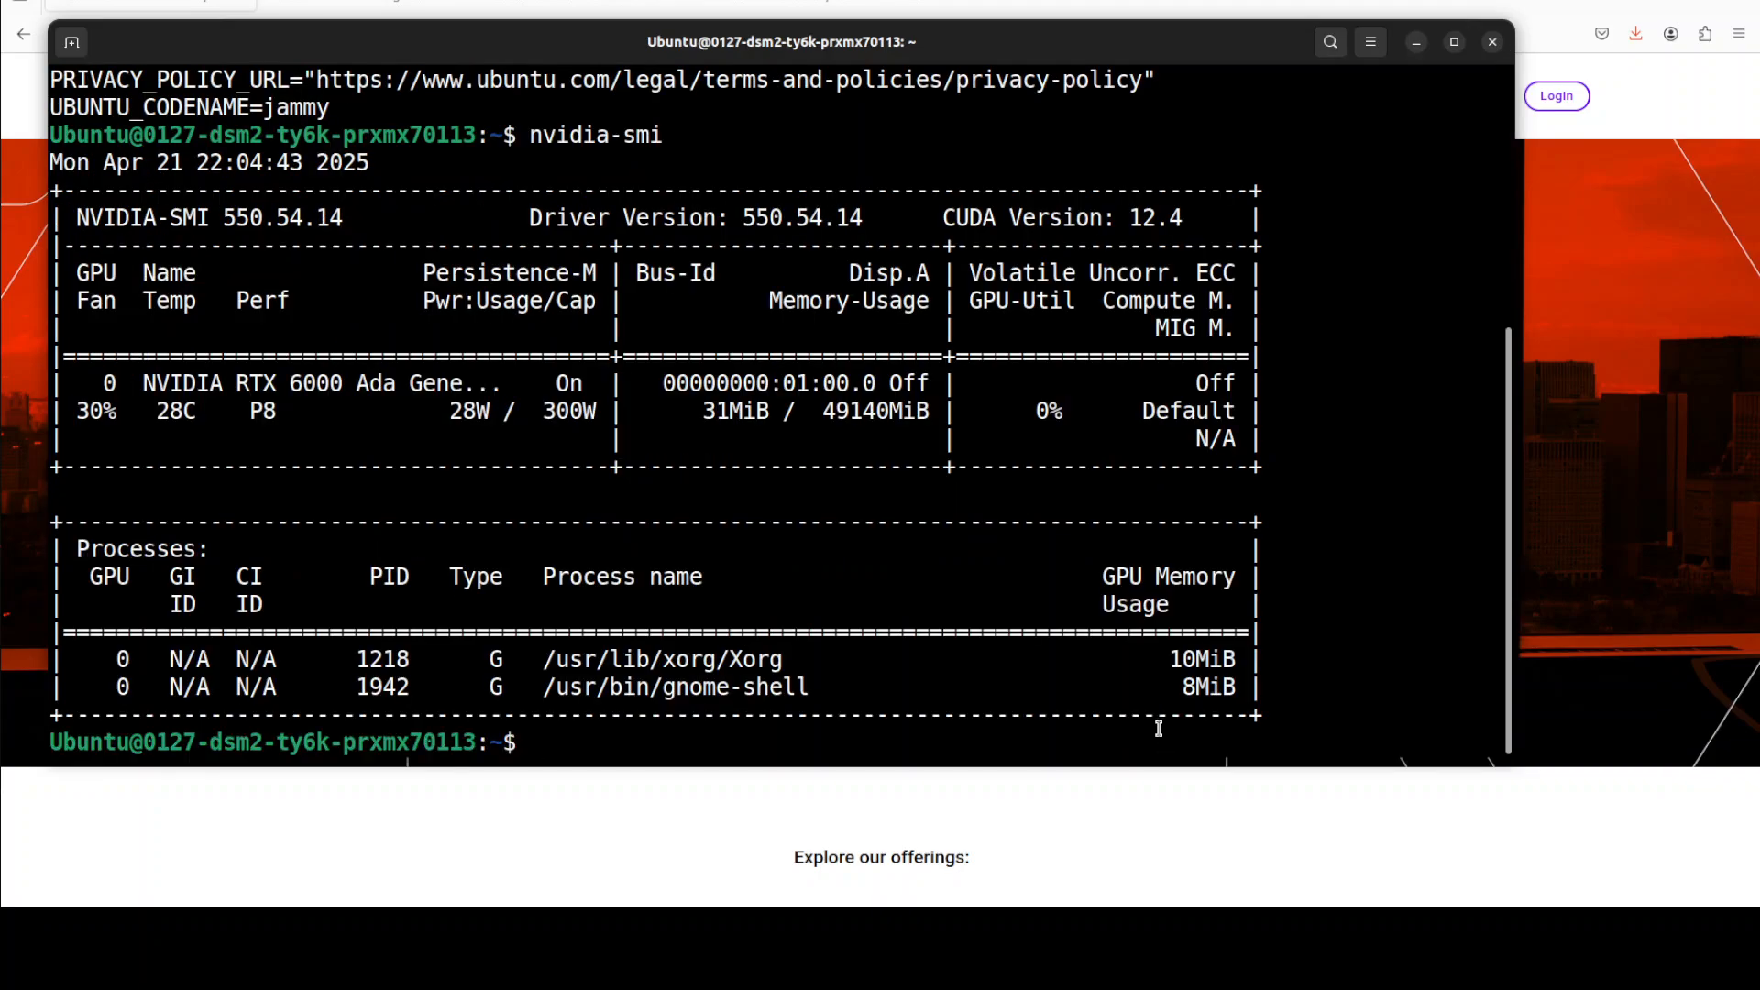
pyautogui.moveTo(850, 579)
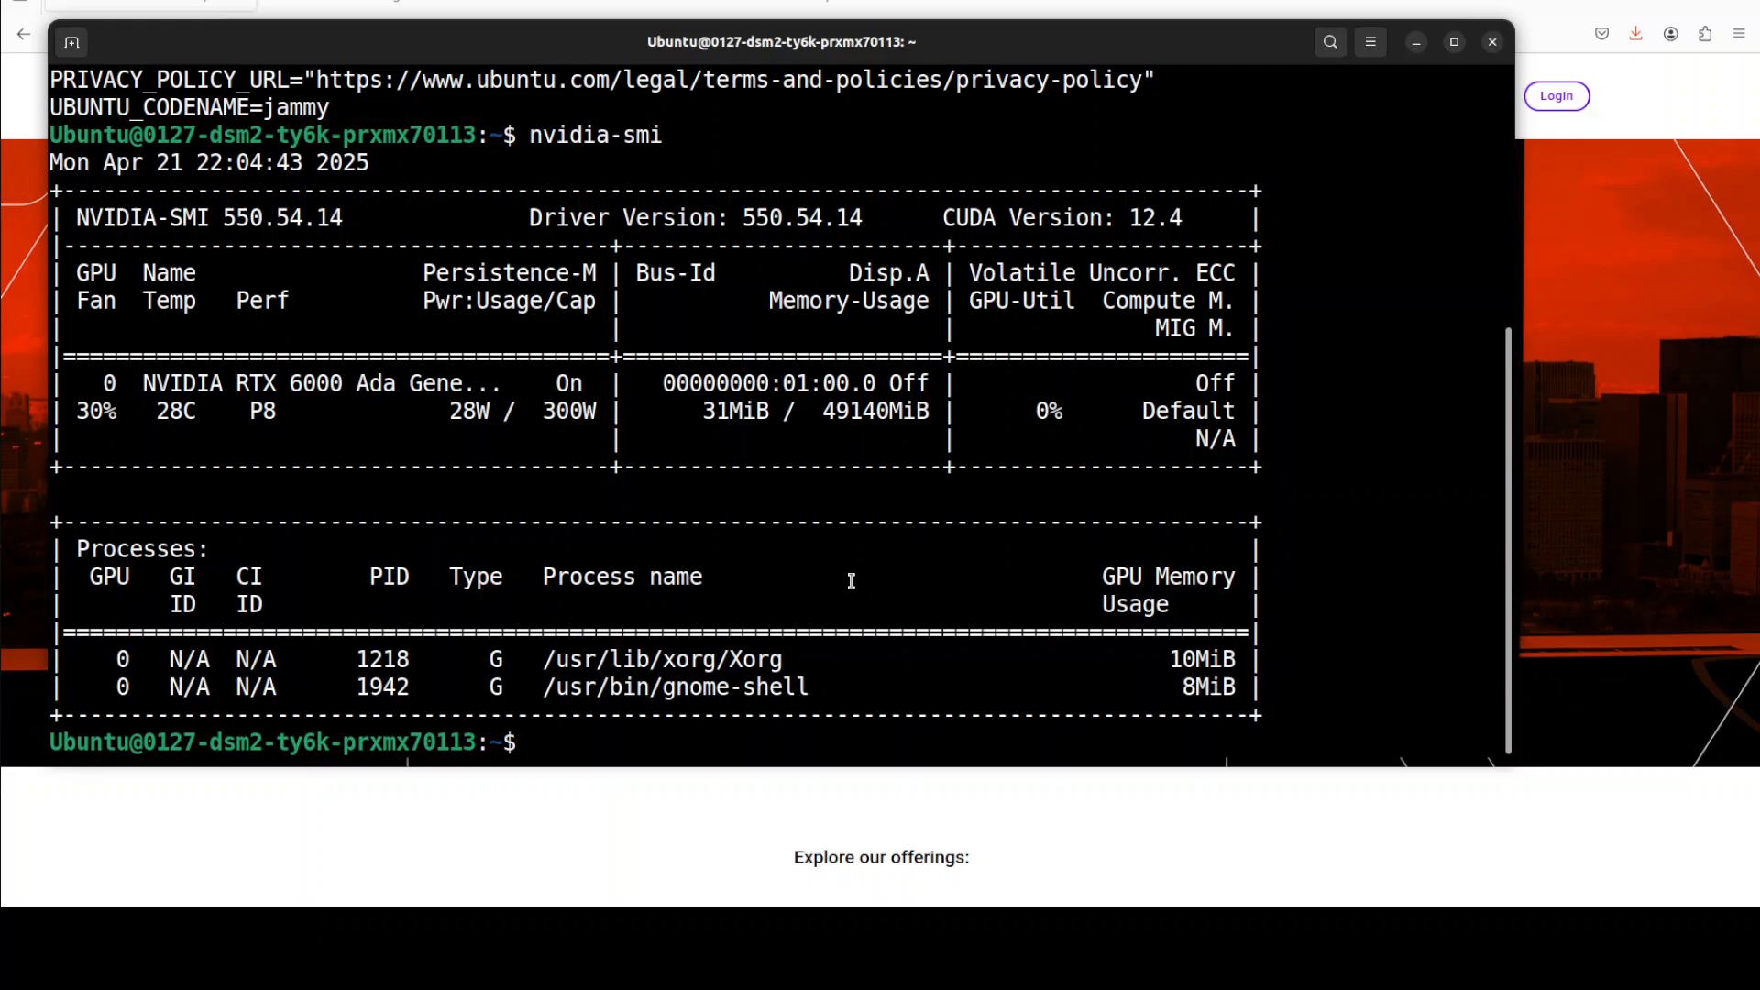
# Step: Paste and run the git clone of nari-labs/dia, enter the dia folder, then clear the screen
pyautogui.rightClick(850, 579)
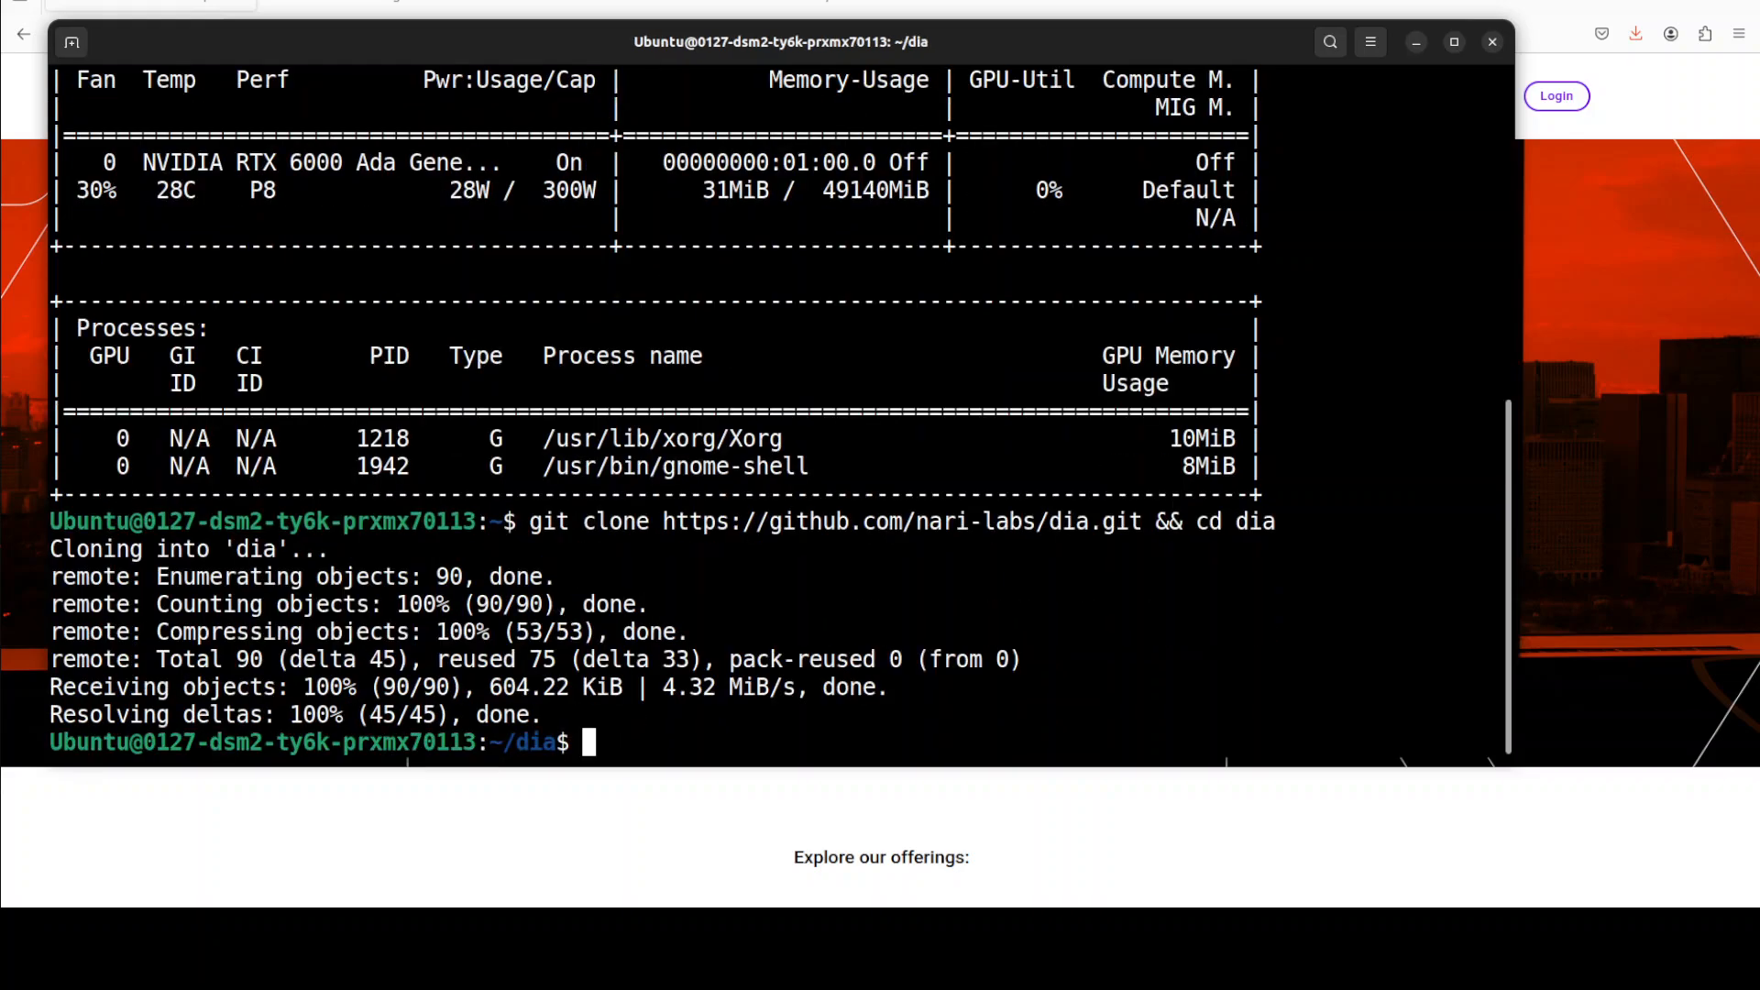
pyautogui.write('cl')
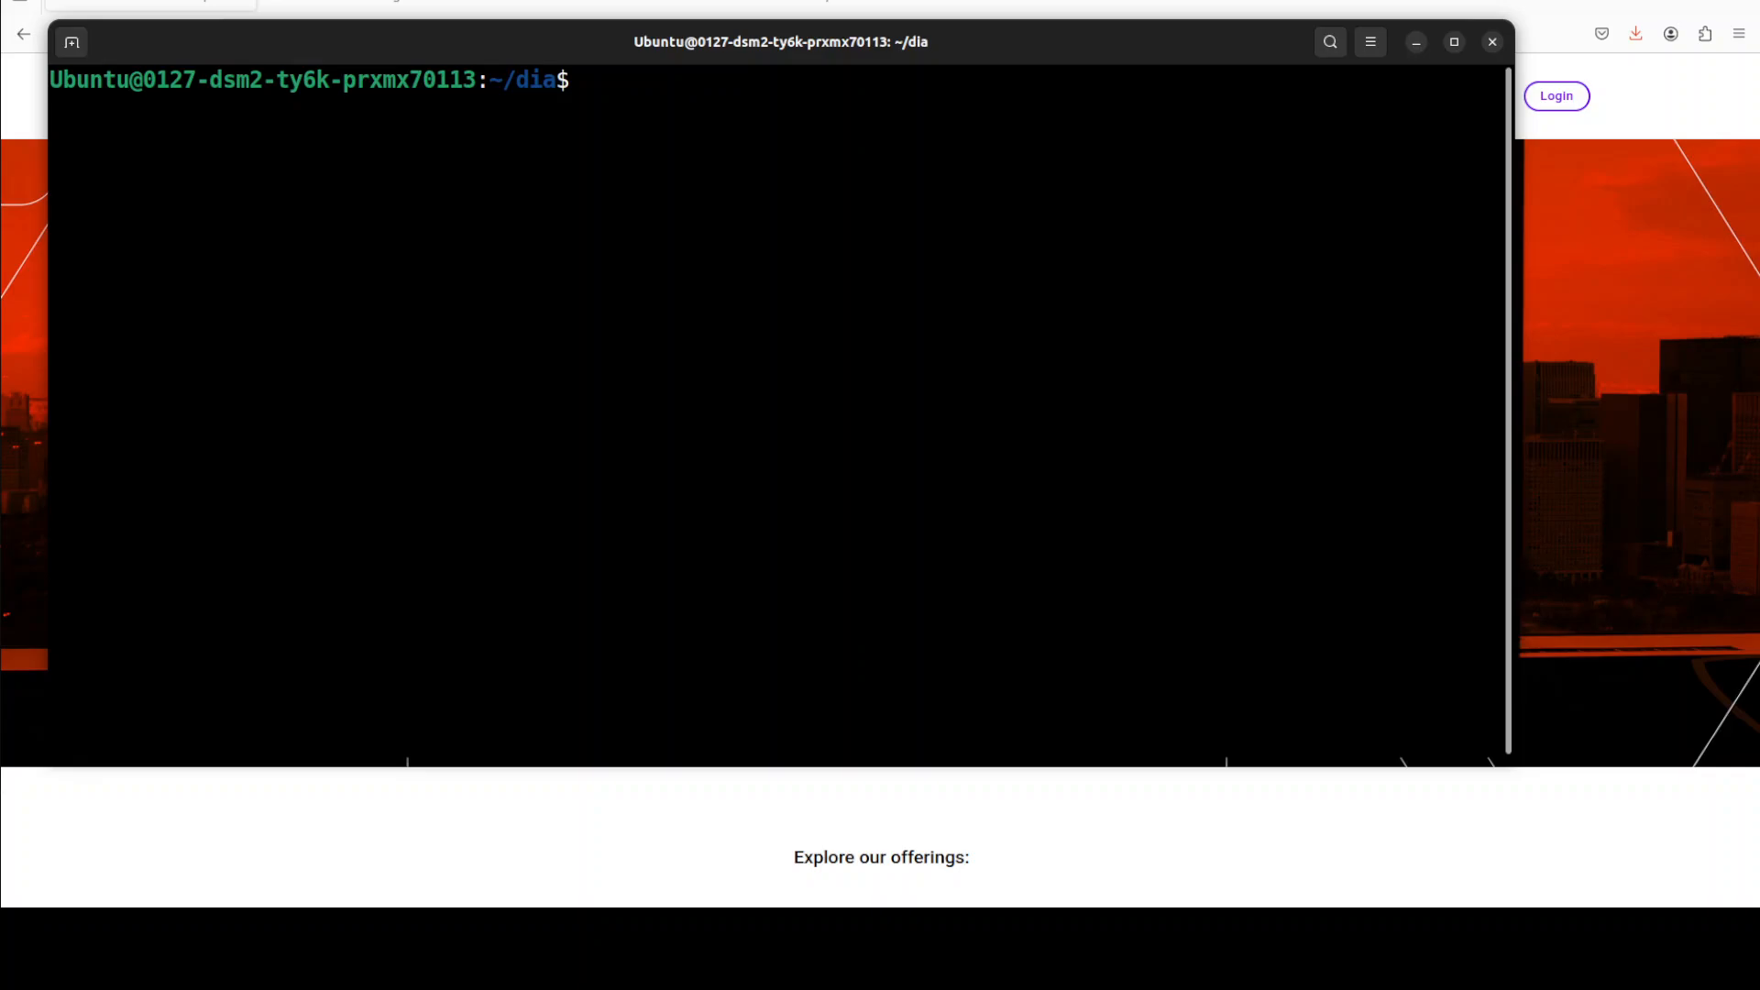
# Step: Run the astral.sh uv install script and copy the 'source $HOME/.local/bin/env' line to load it
pyautogui.write('curl -LsSf https://astral.sh/uv/install.sh | sh')
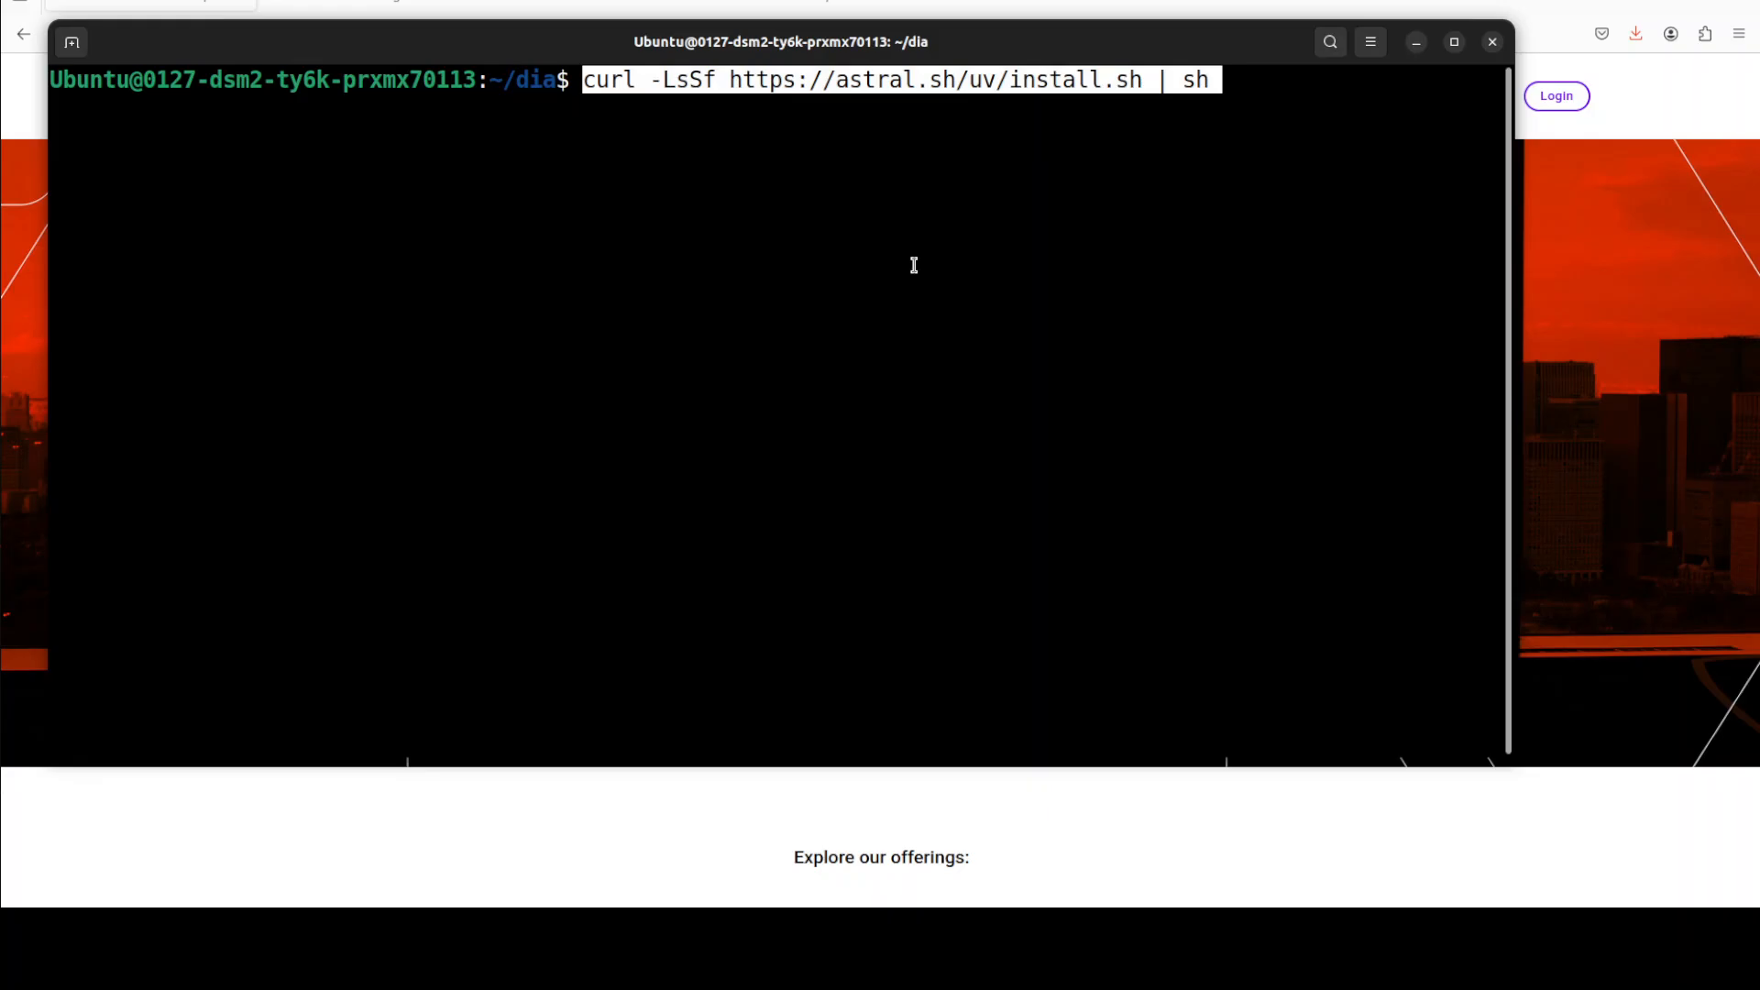
pyautogui.press('Return')
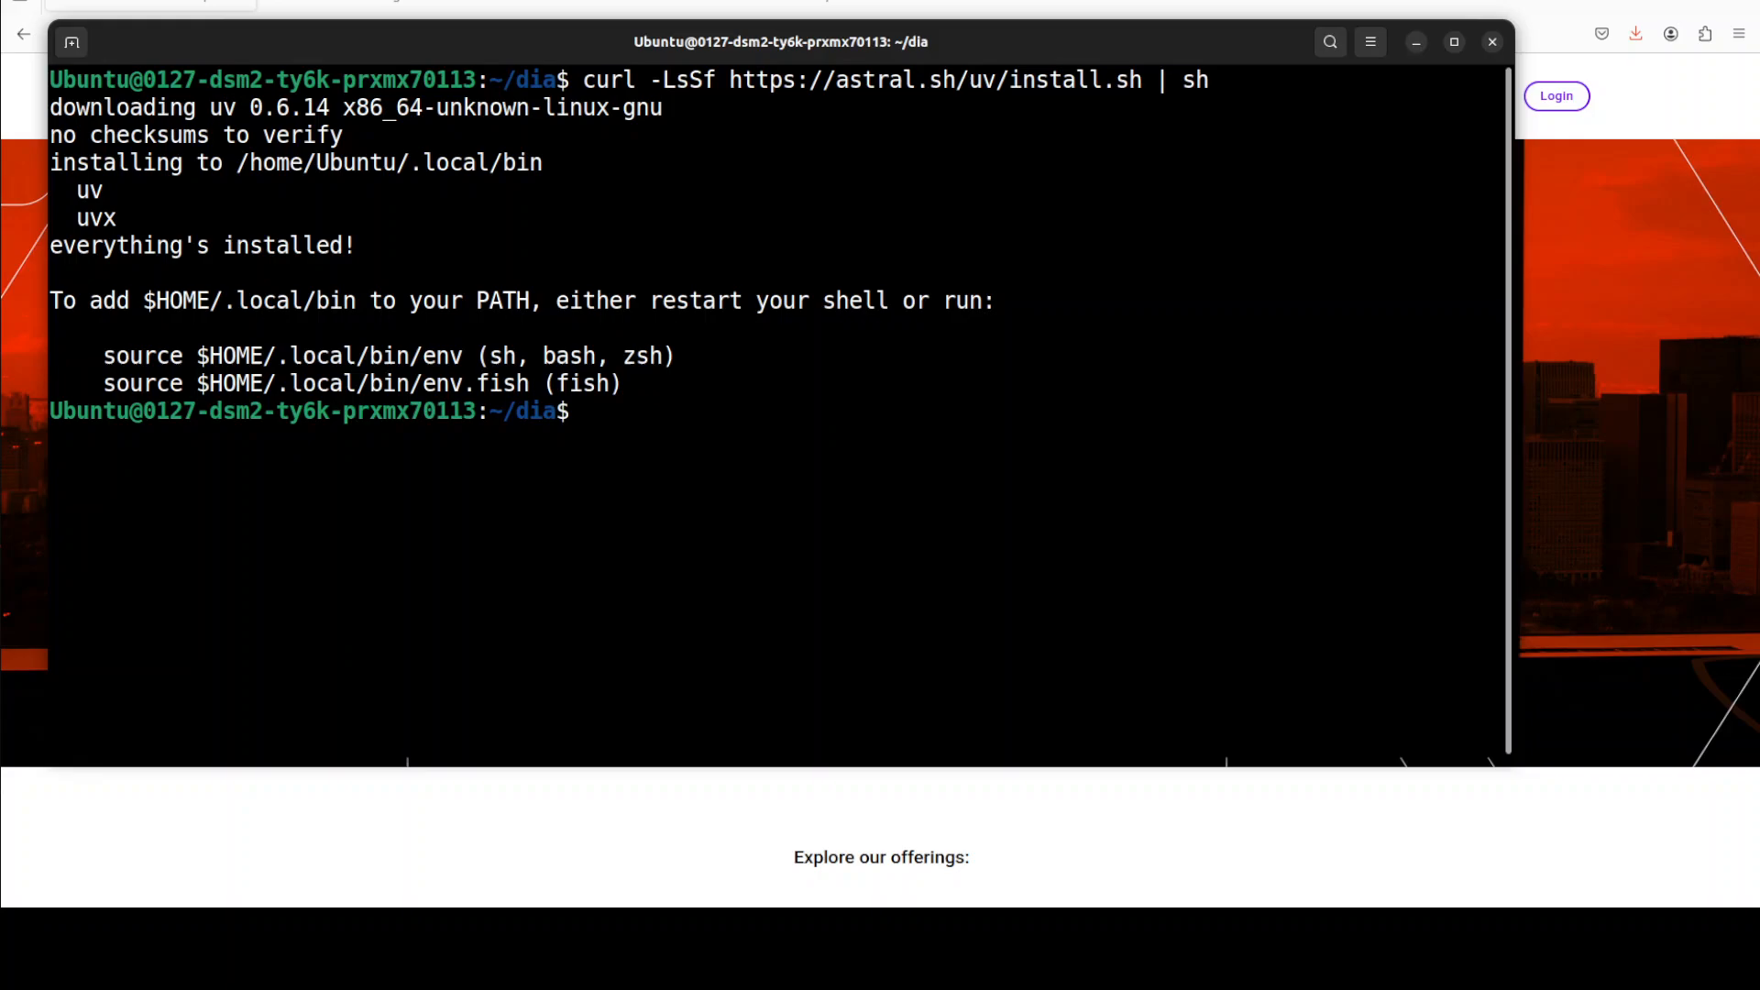
pyautogui.doubleClick(275, 355)
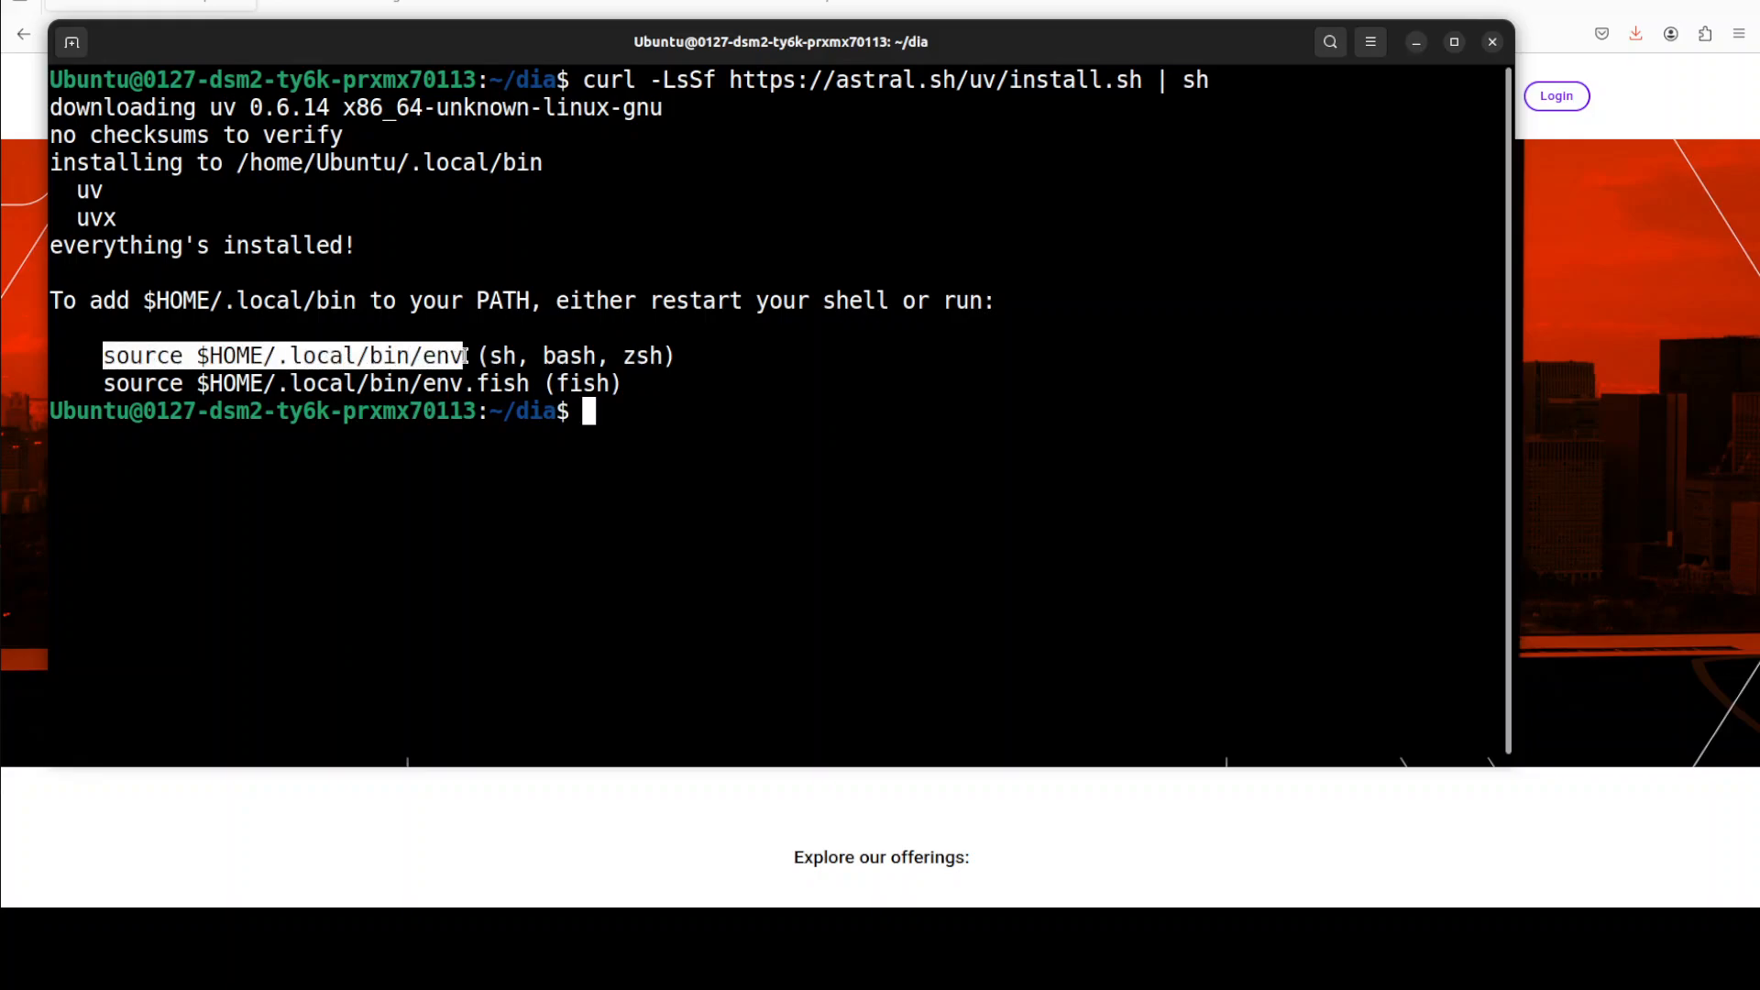
pyautogui.rightClick(730, 378)
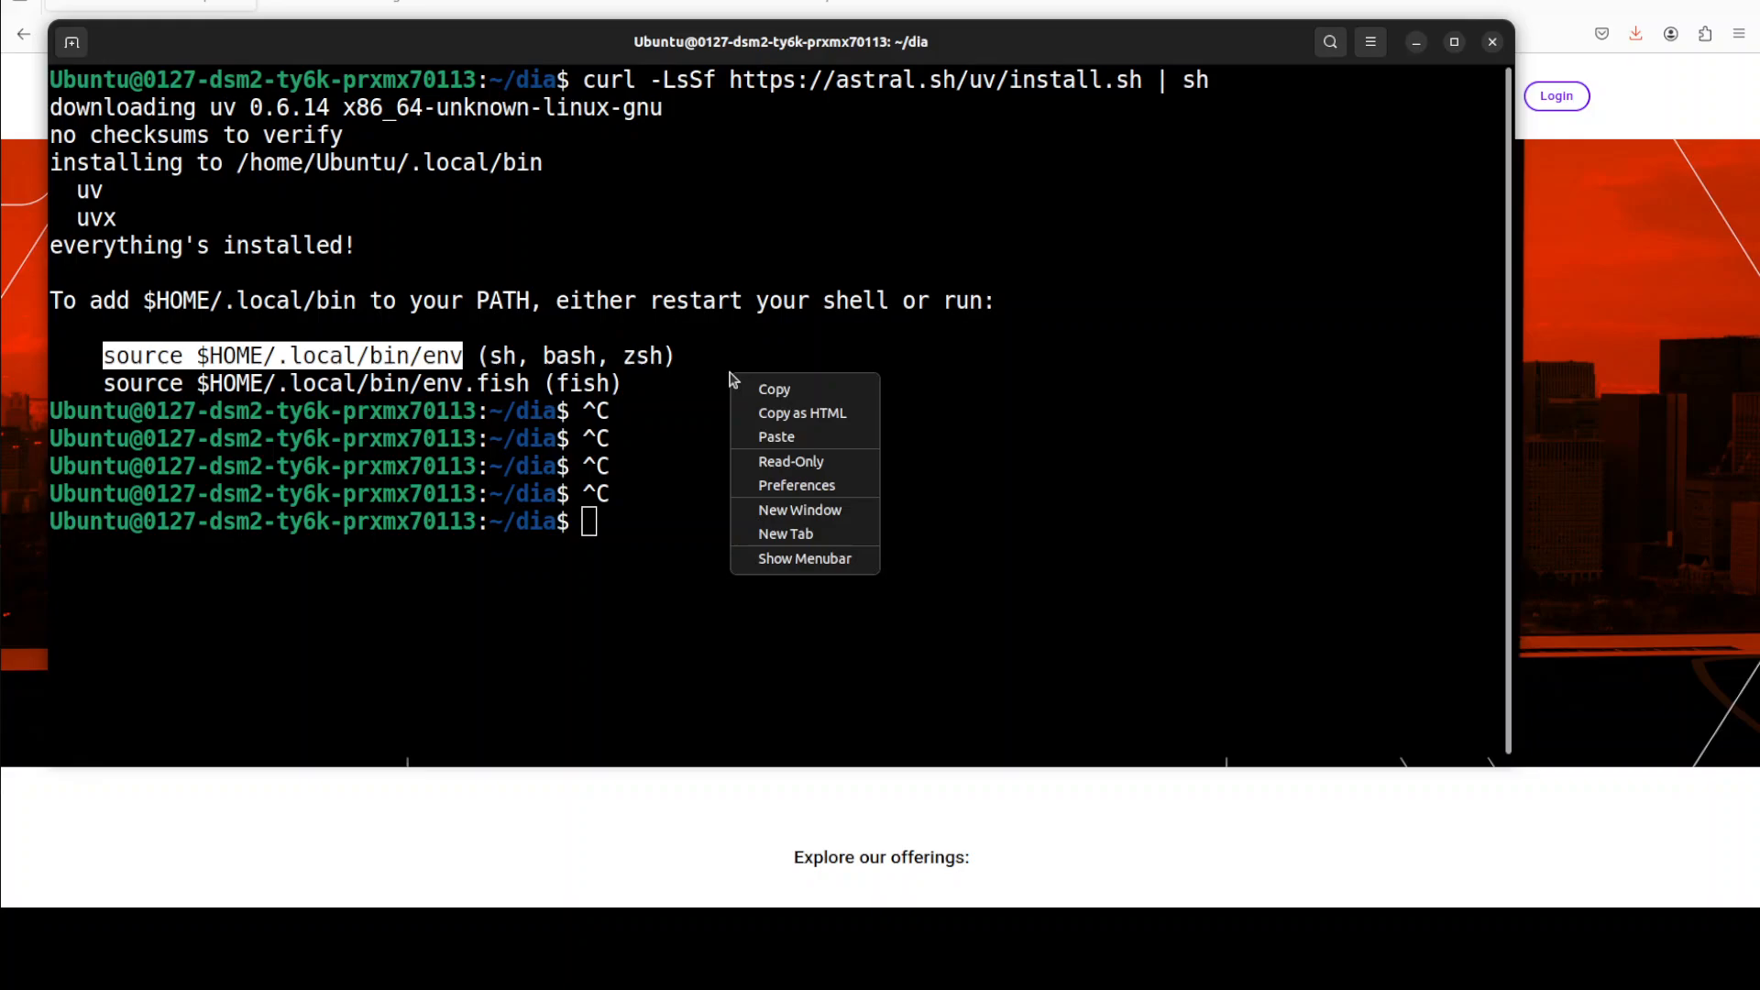
pyautogui.click(776, 436)
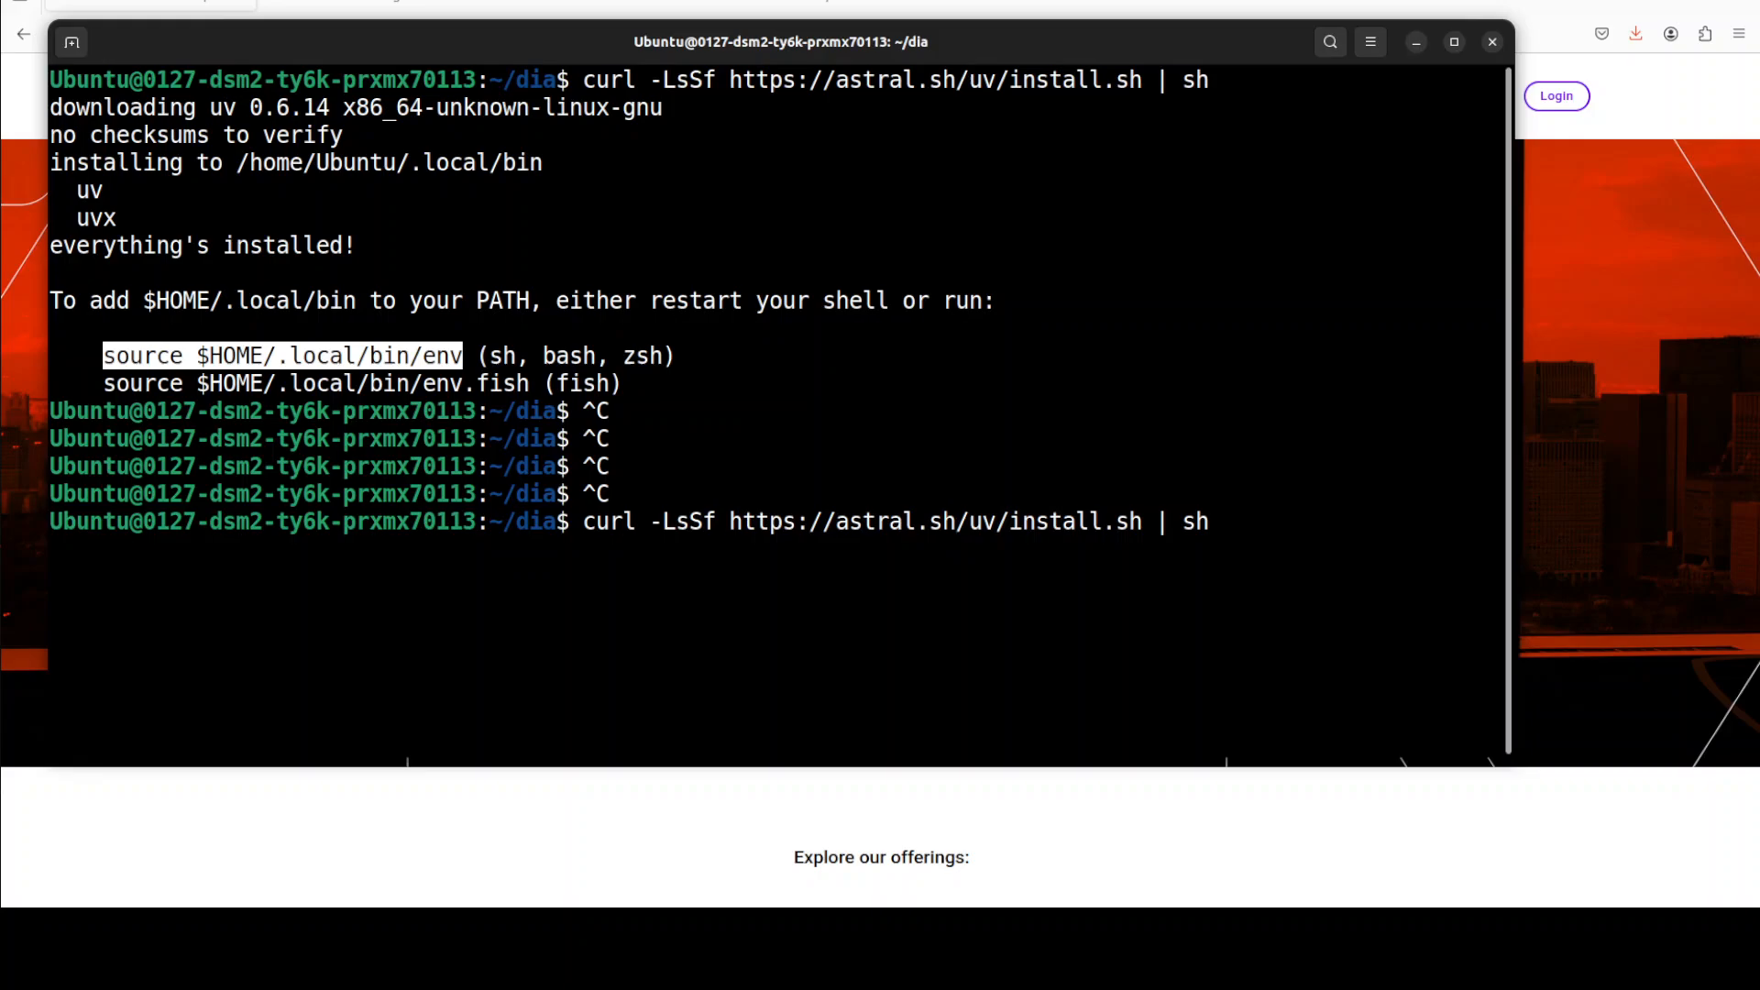
# Step: Confirm uv reports version 0.6.14, then clear the terminal
pyautogui.write('uv --version')
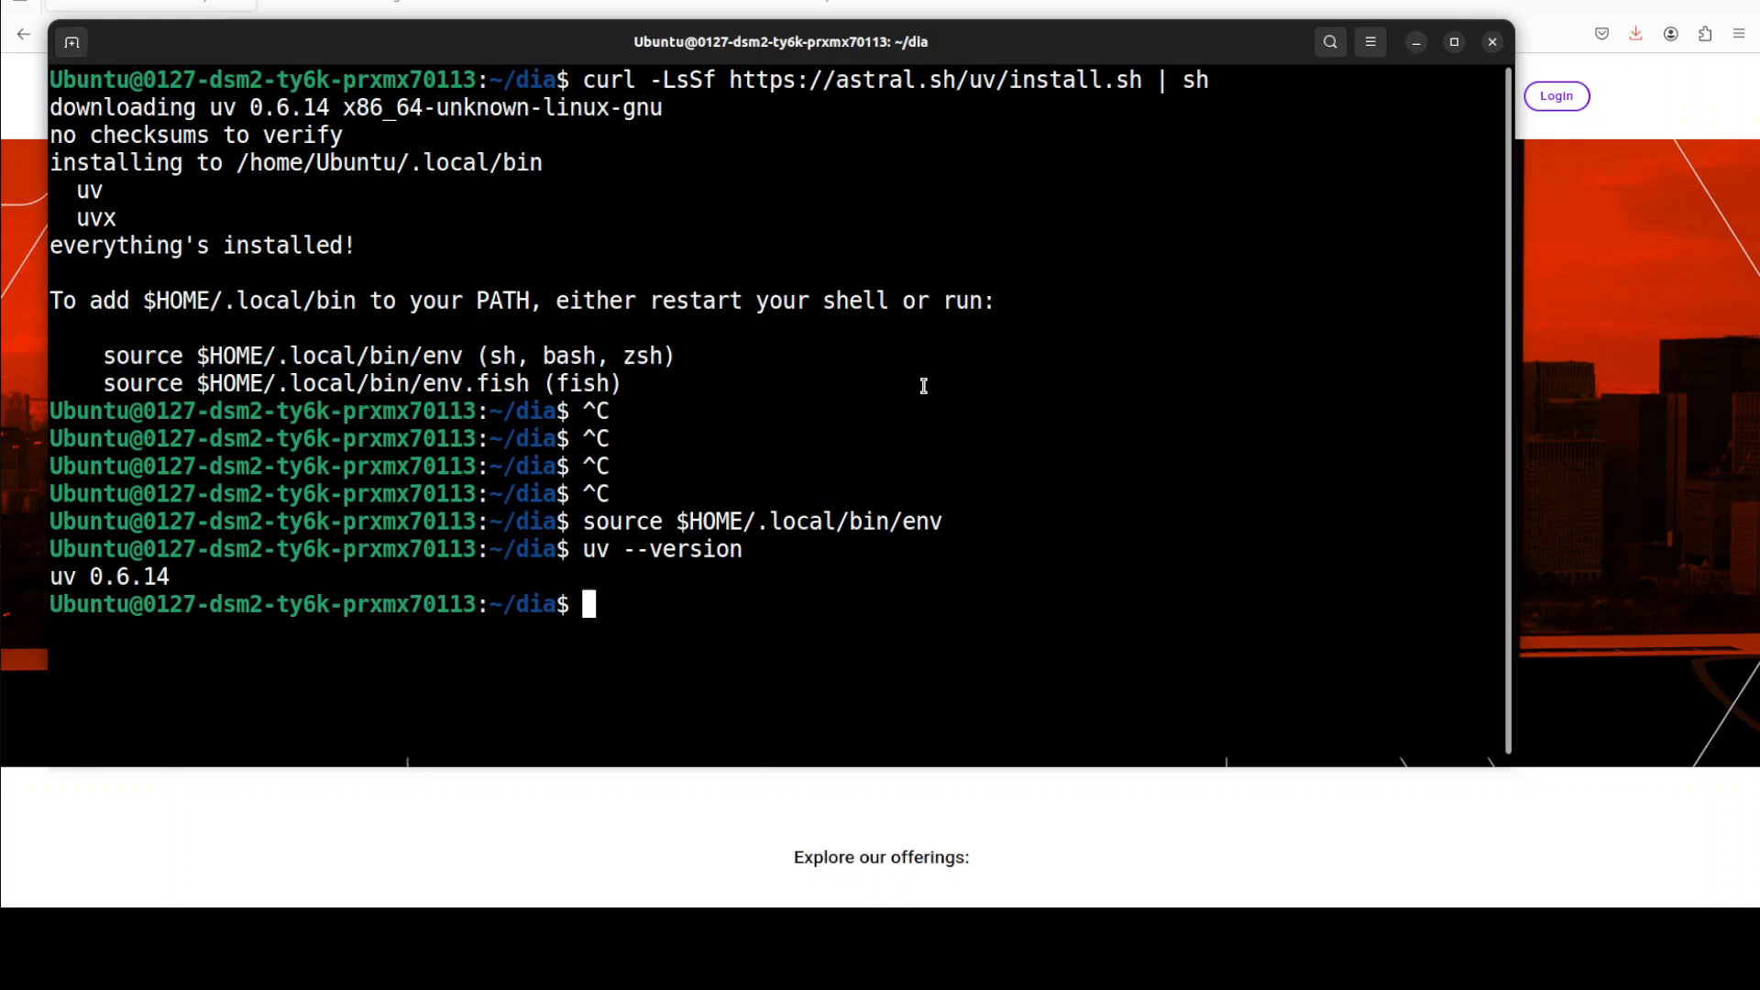
pyautogui.write('clear')
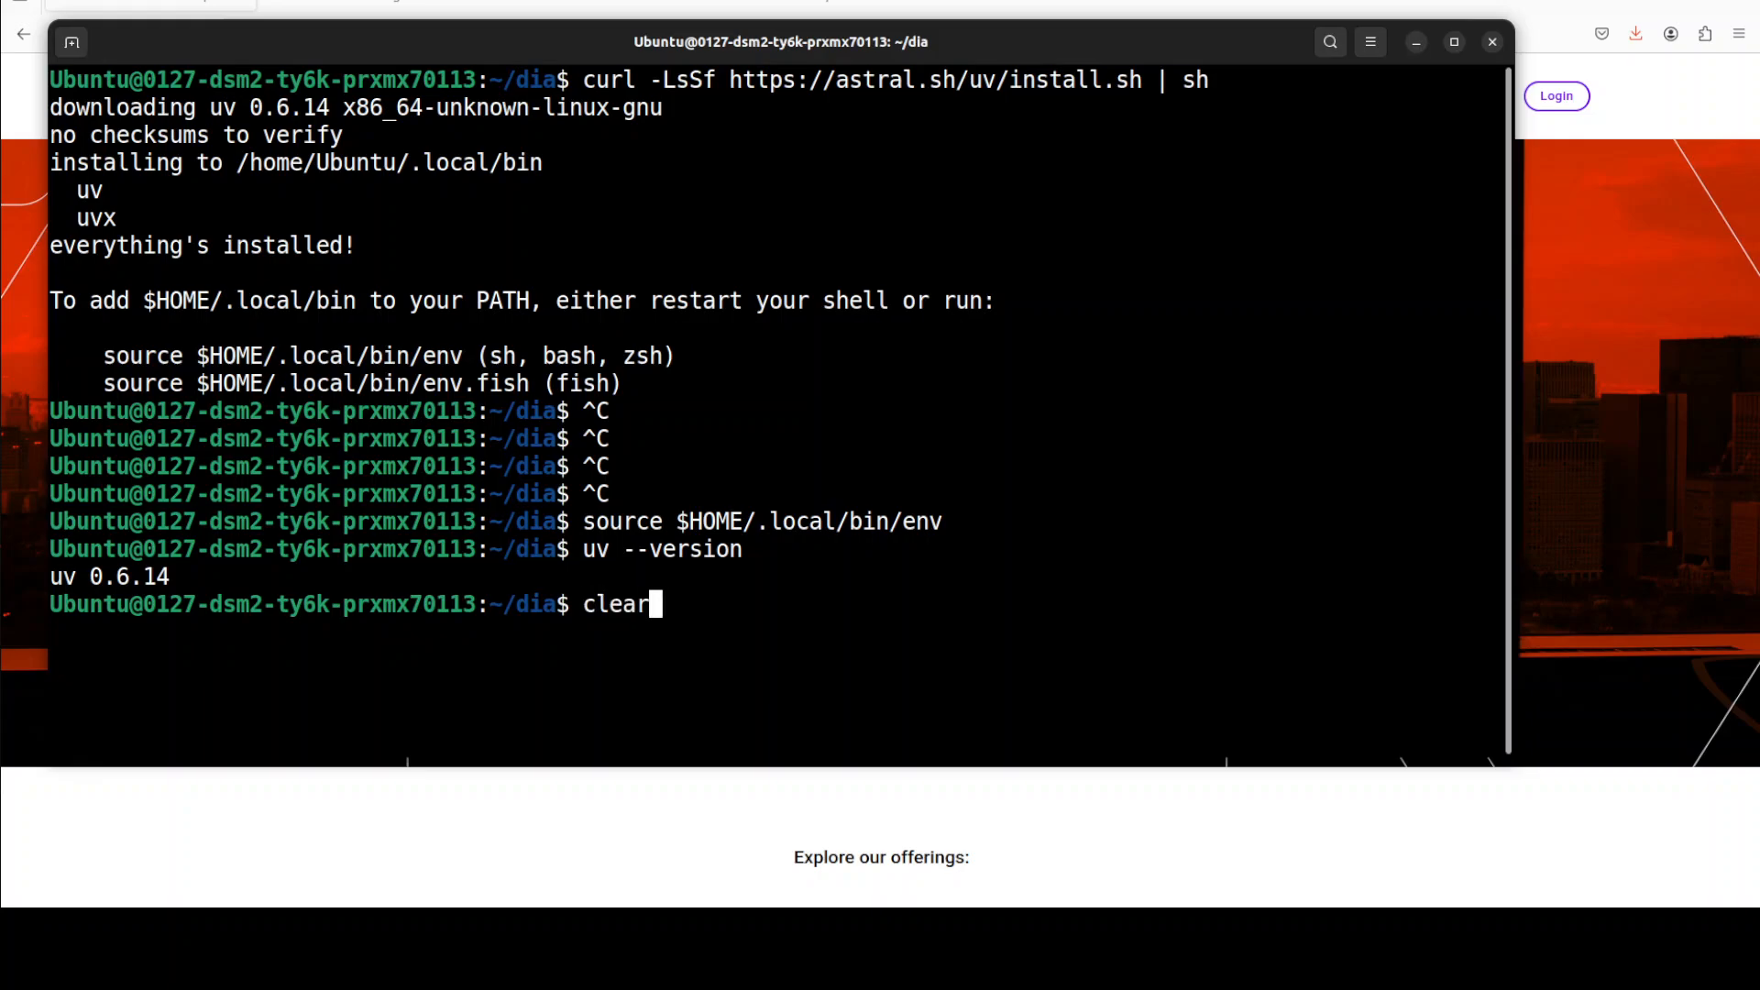
# Step: Paste and run the setup and launch commands so the Dia Gradio app serves at localhost:7860
pyautogui.rightClick(713, 275)
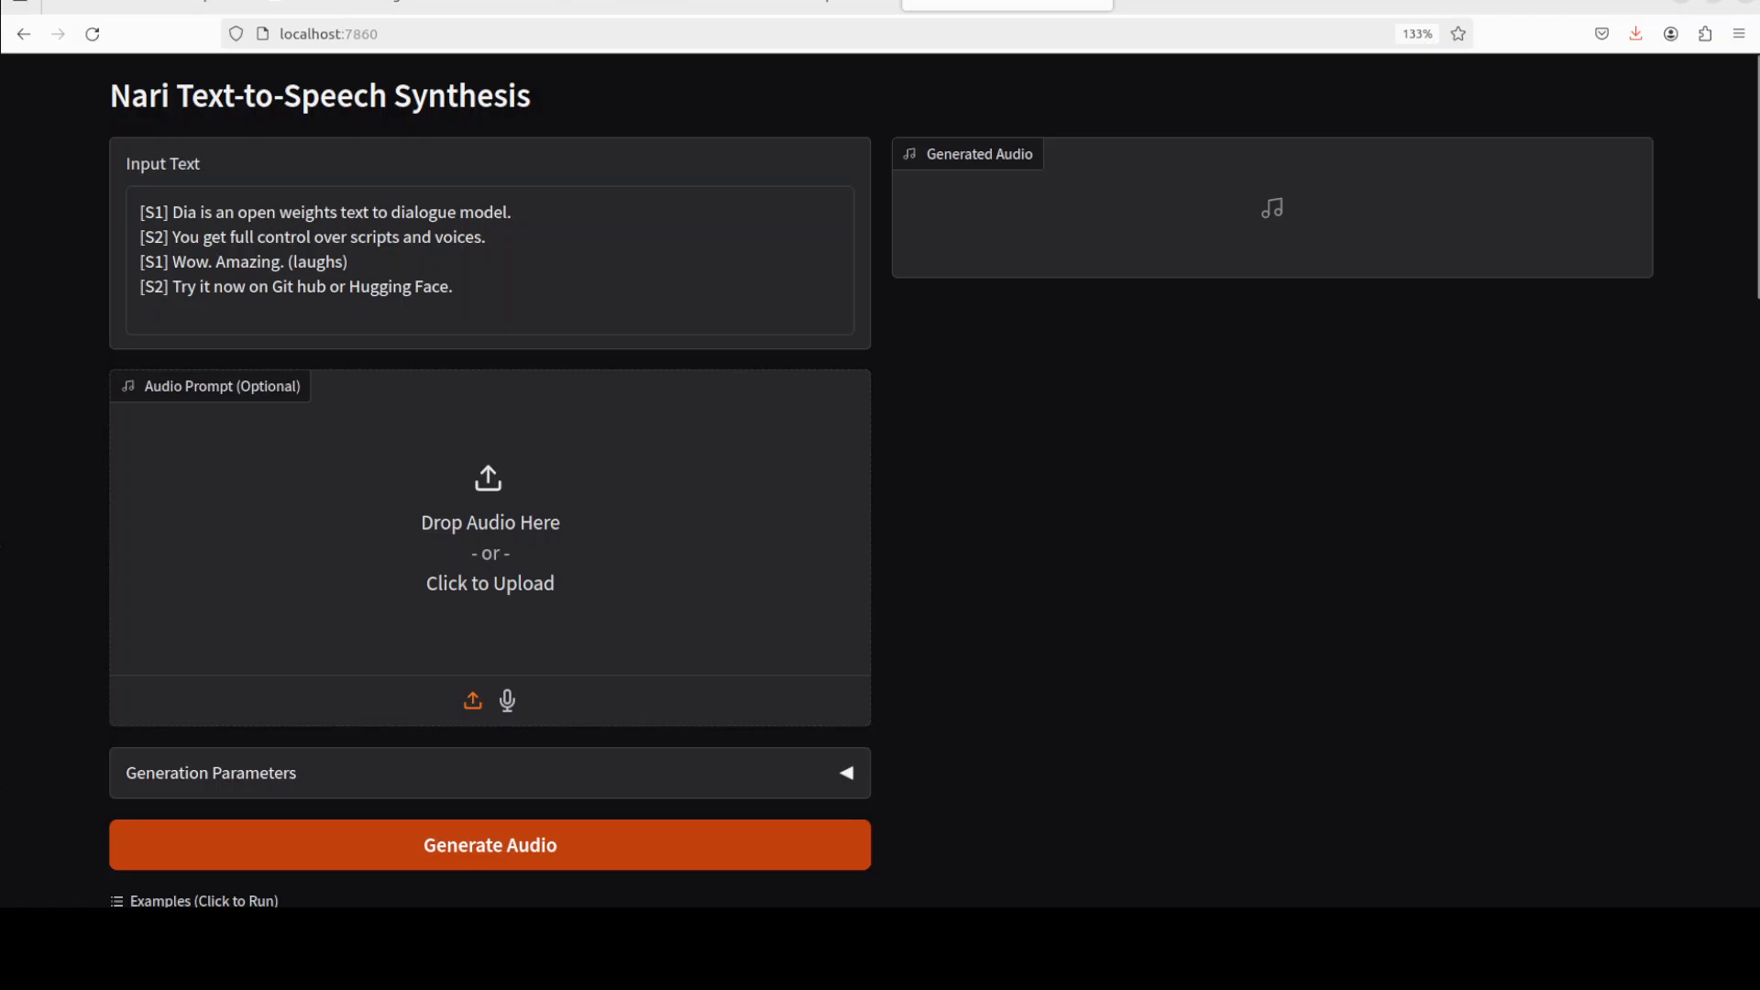
# Step: Review the Examples table, then generate audio for the default four-line S1/S2 dialogue
pyautogui.scroll(-3)
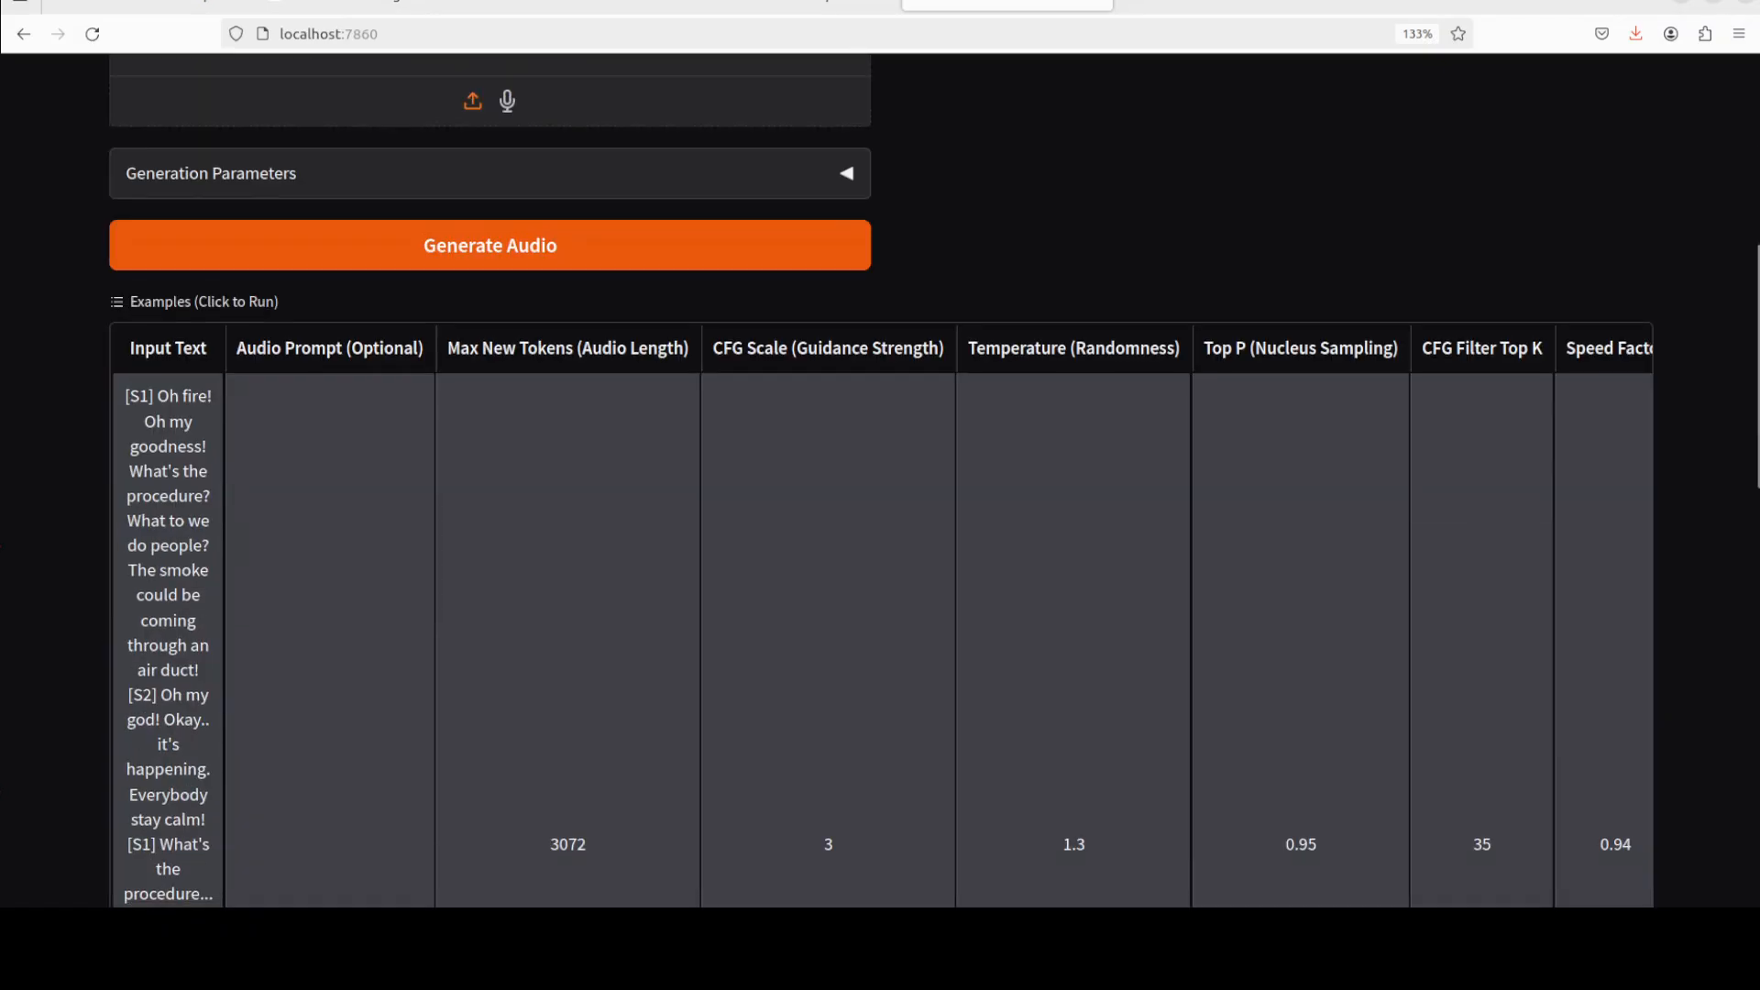
pyautogui.scroll(-3)
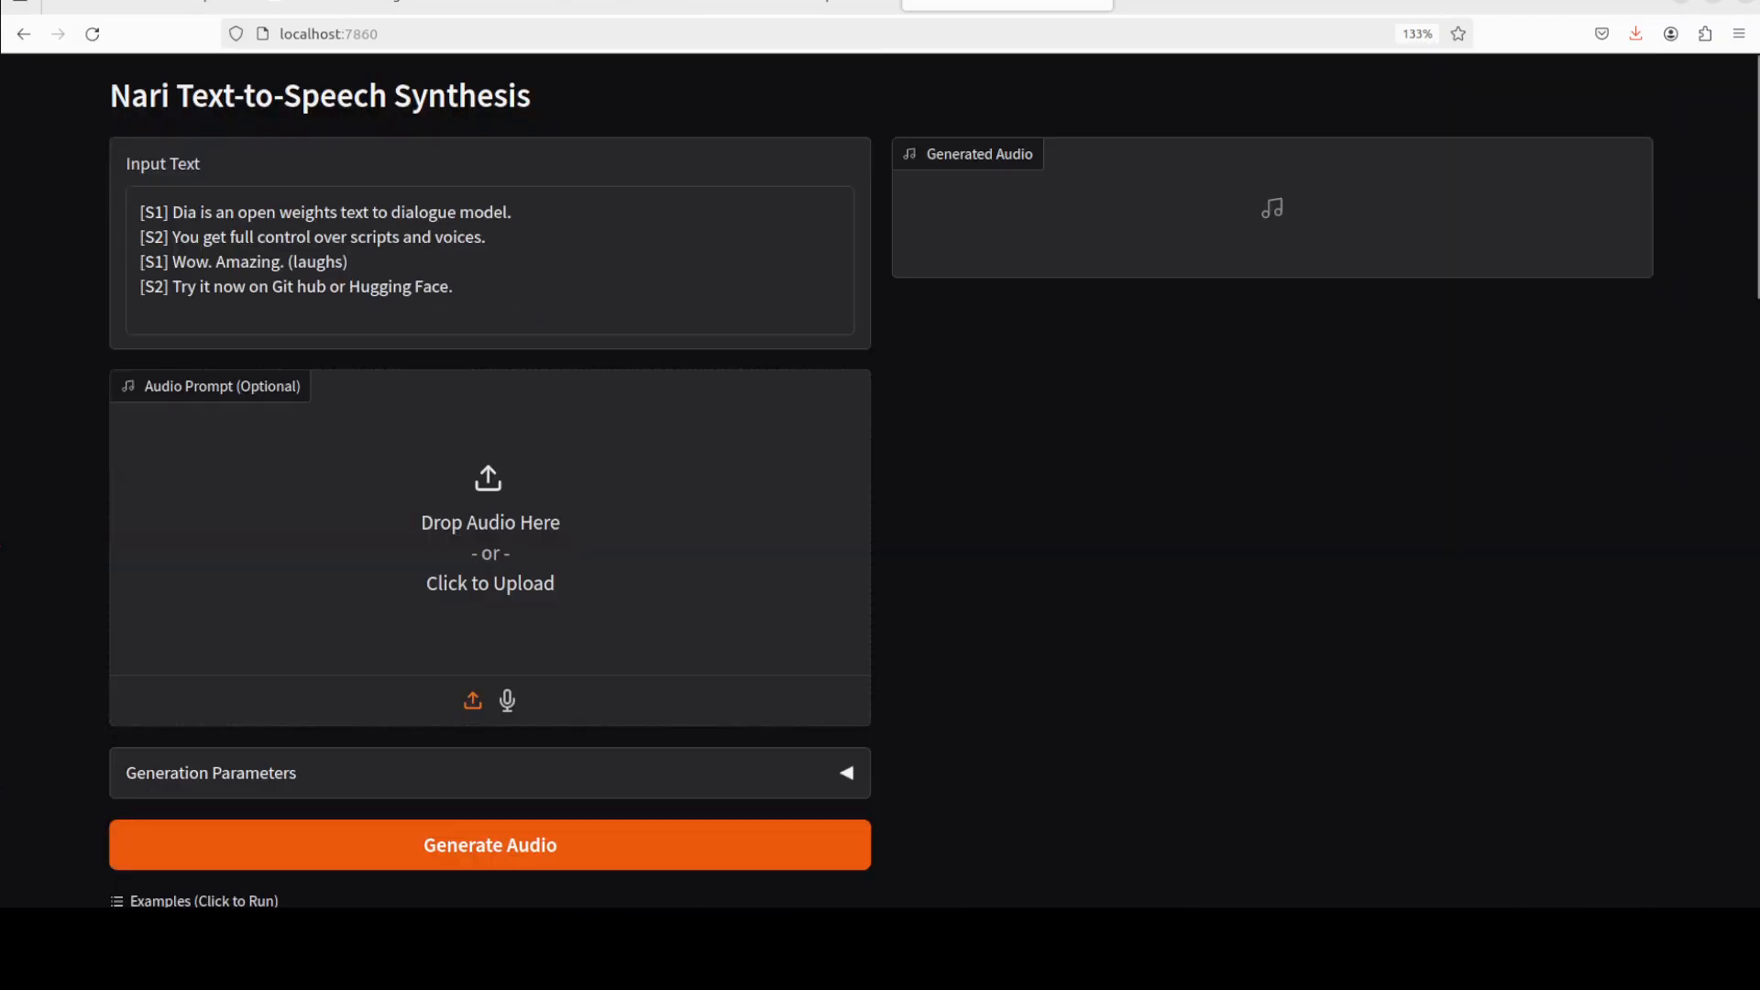
pyautogui.click(491, 845)
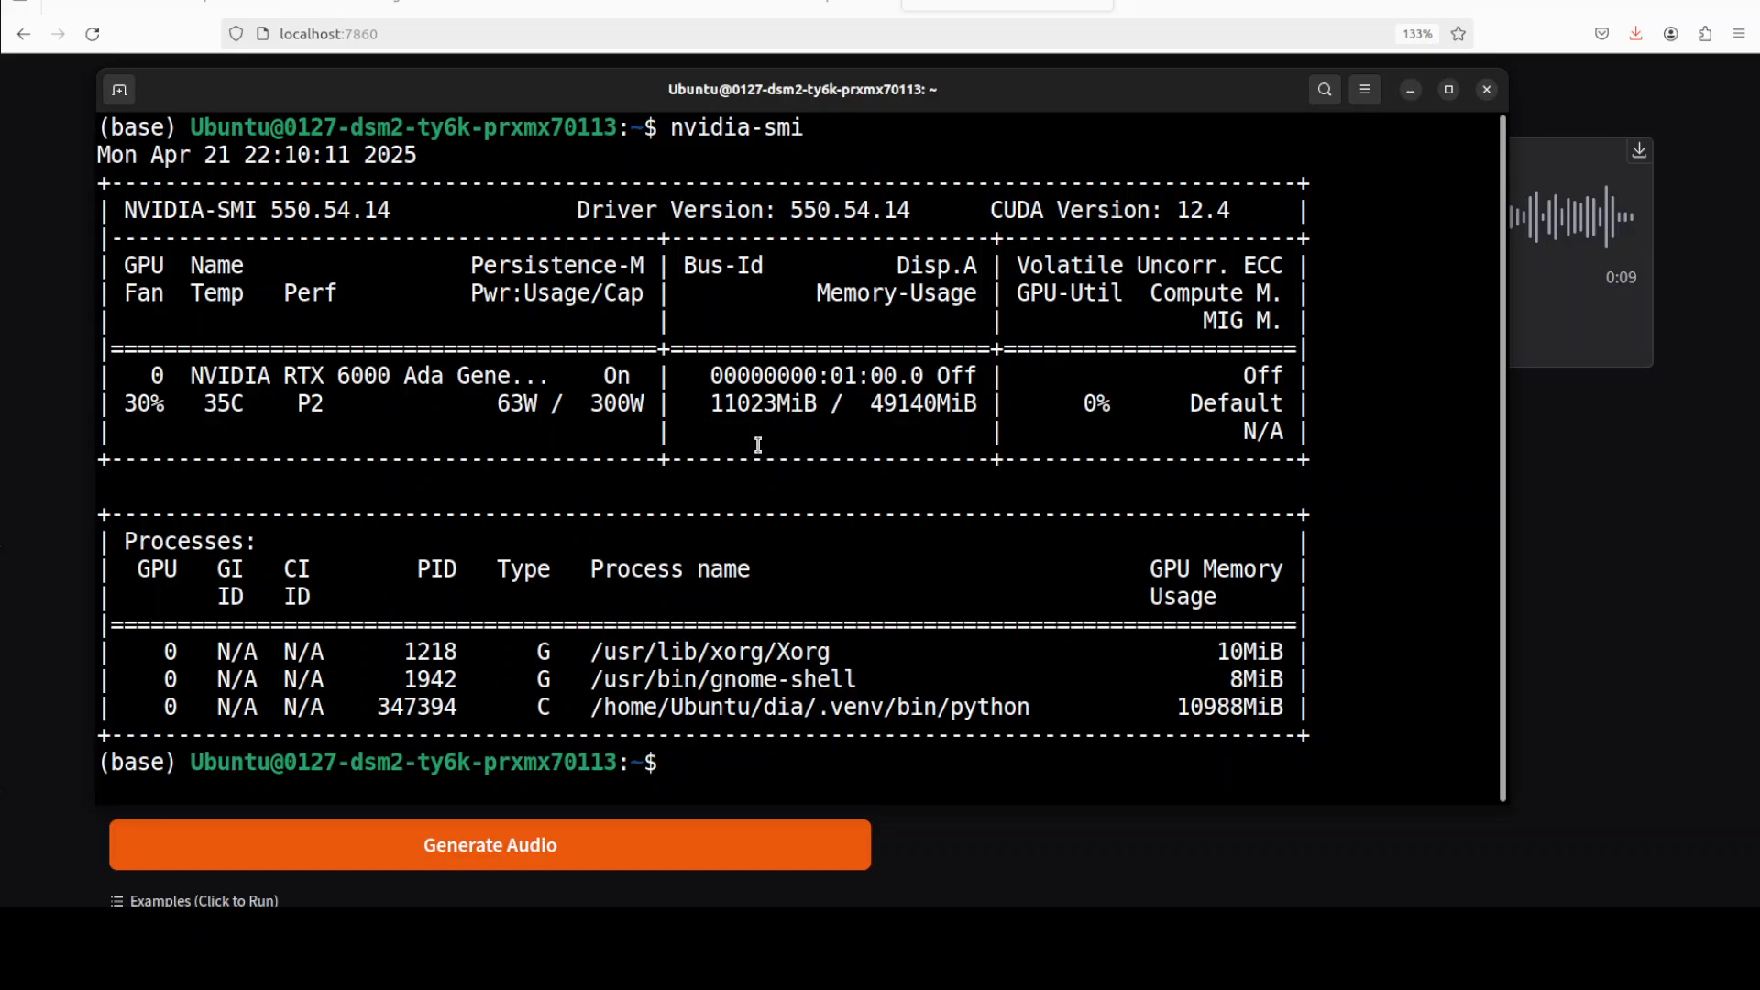
pyautogui.moveTo(751, 447)
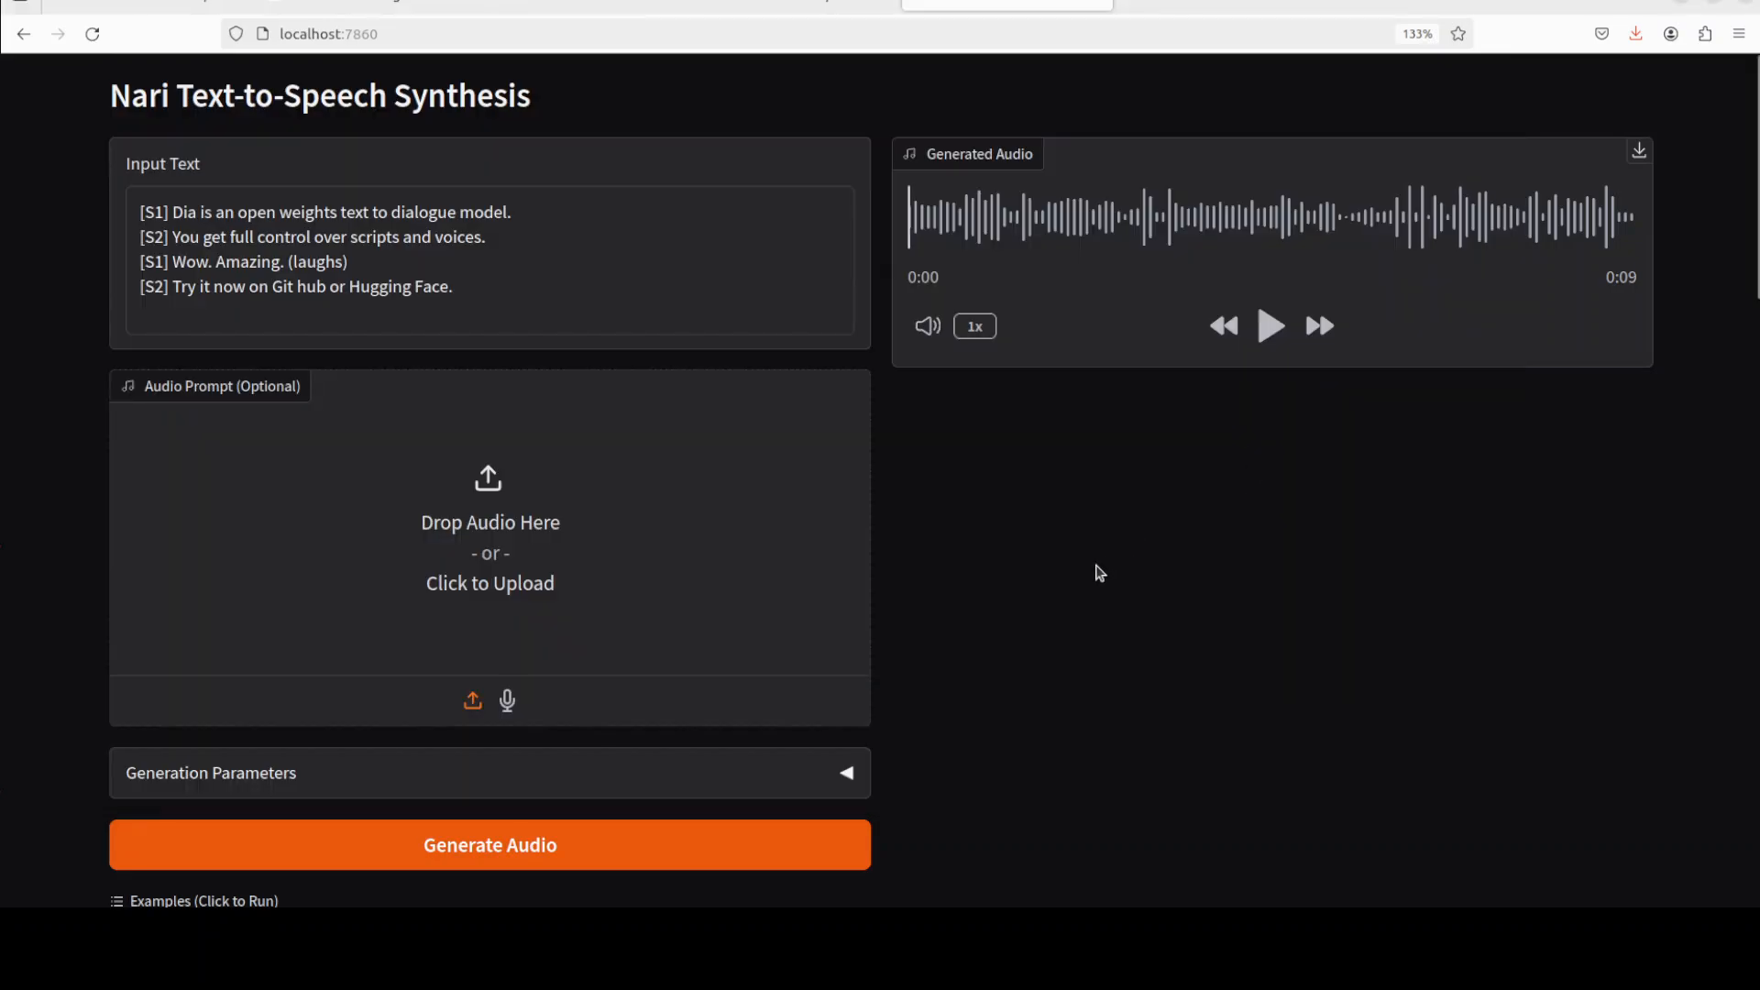
# Step: Play the generated 9-second dialogue clip and pause it around 0:05
pyautogui.click(1271, 326)
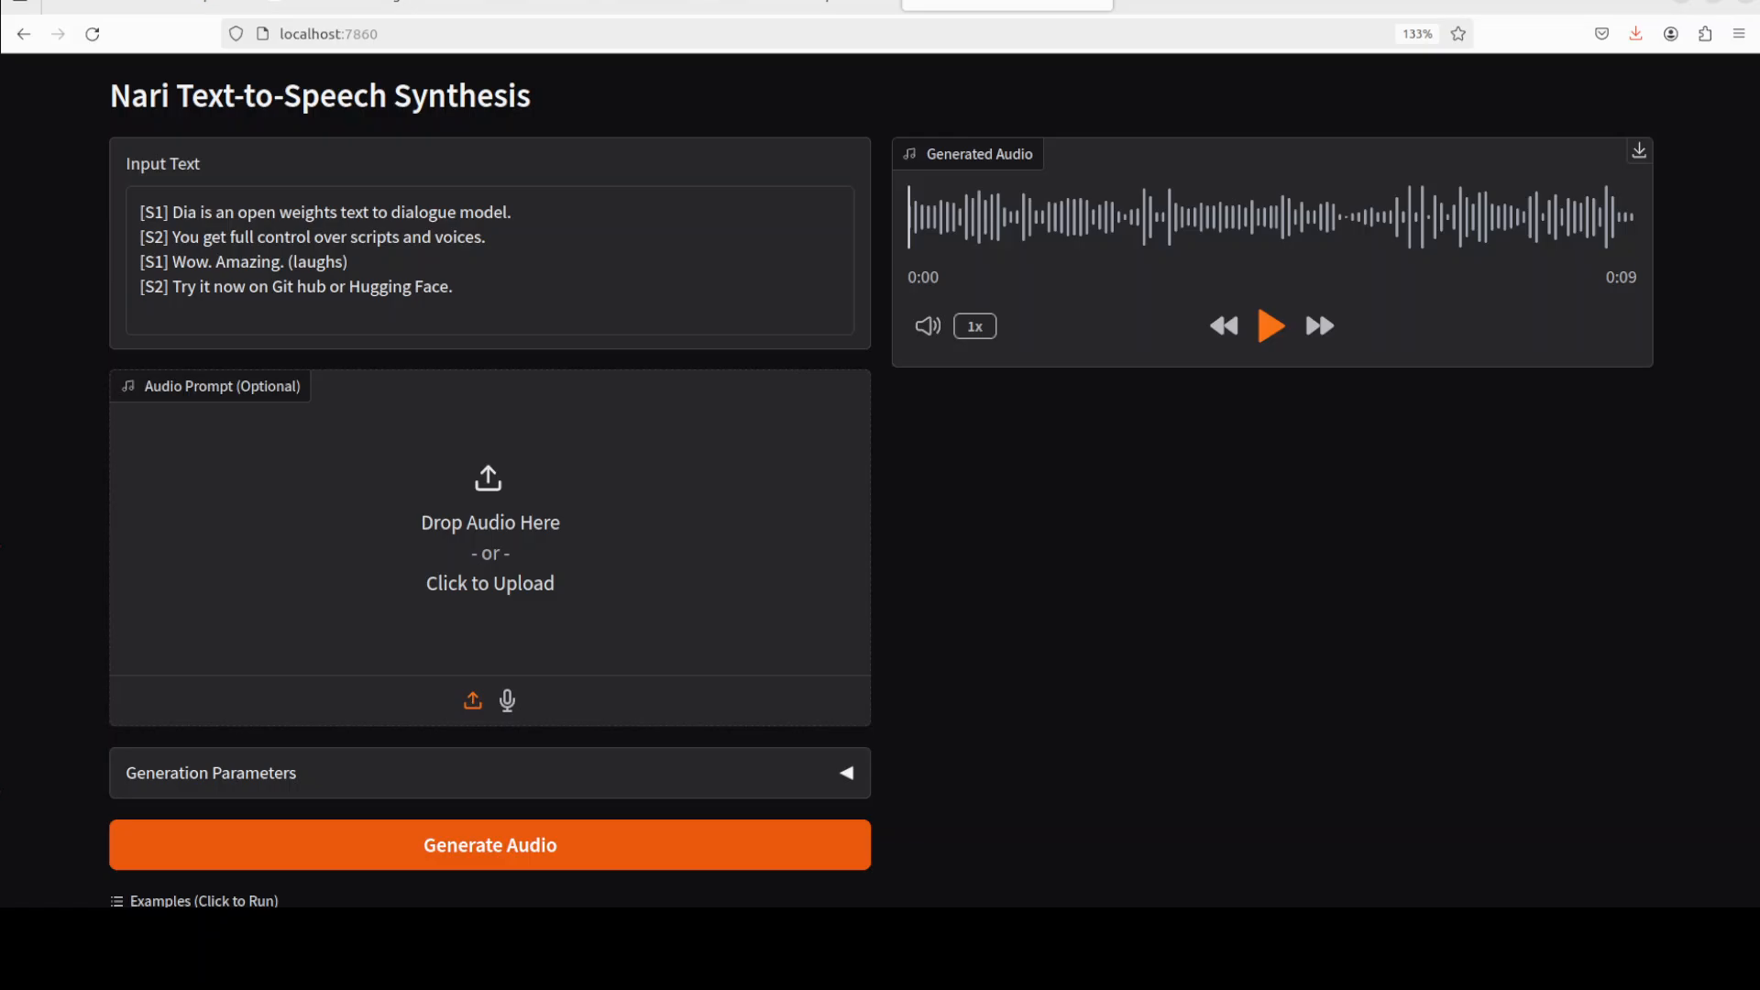
pyautogui.click(1271, 327)
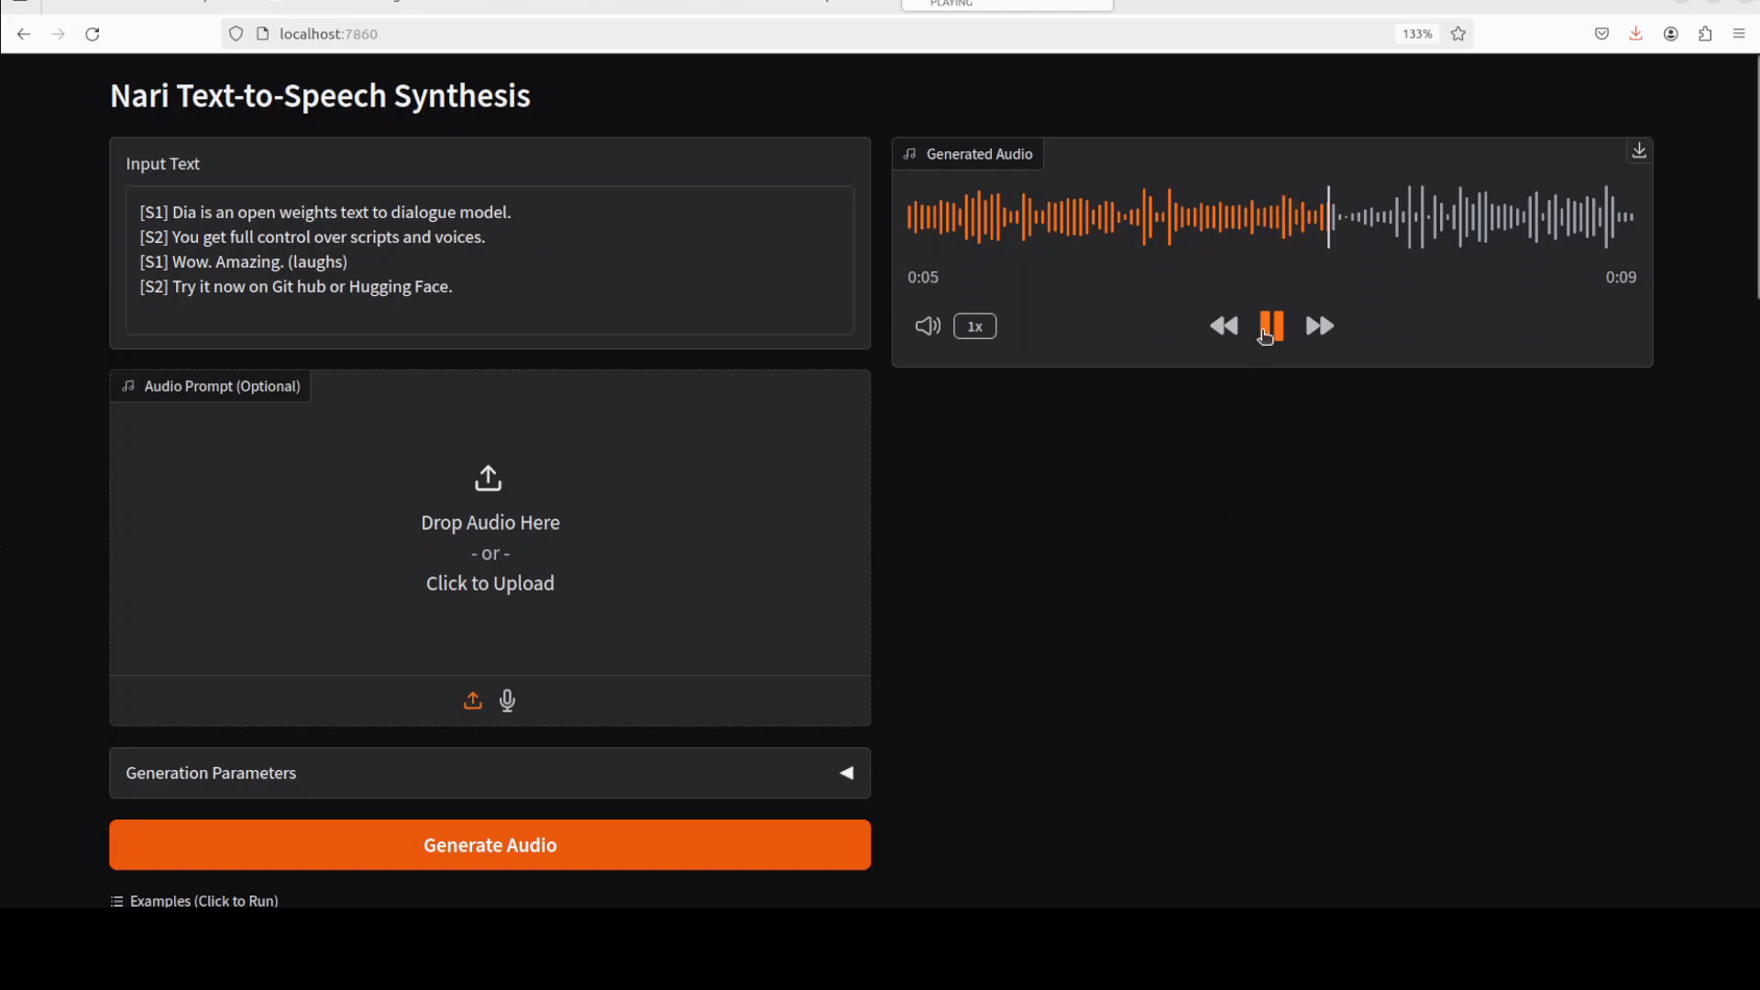
pyautogui.click(1269, 326)
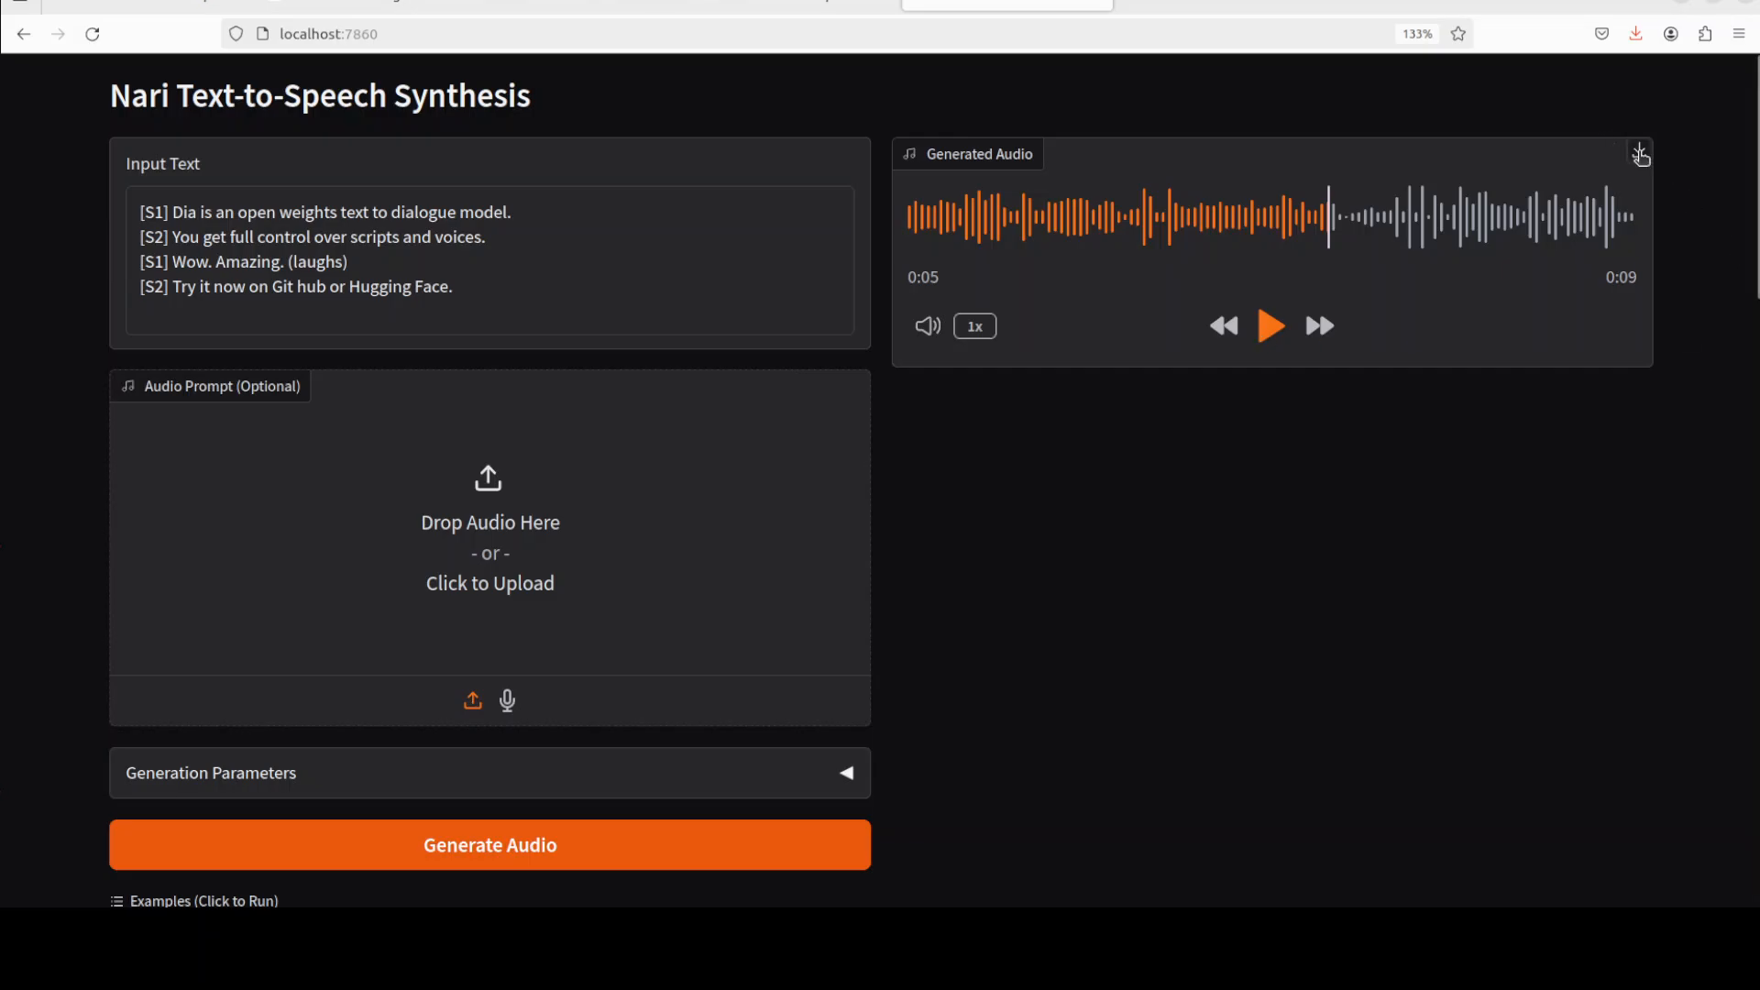
# Step: Download the generated dialogue as audio.wav to the computer
pyautogui.click(1639, 153)
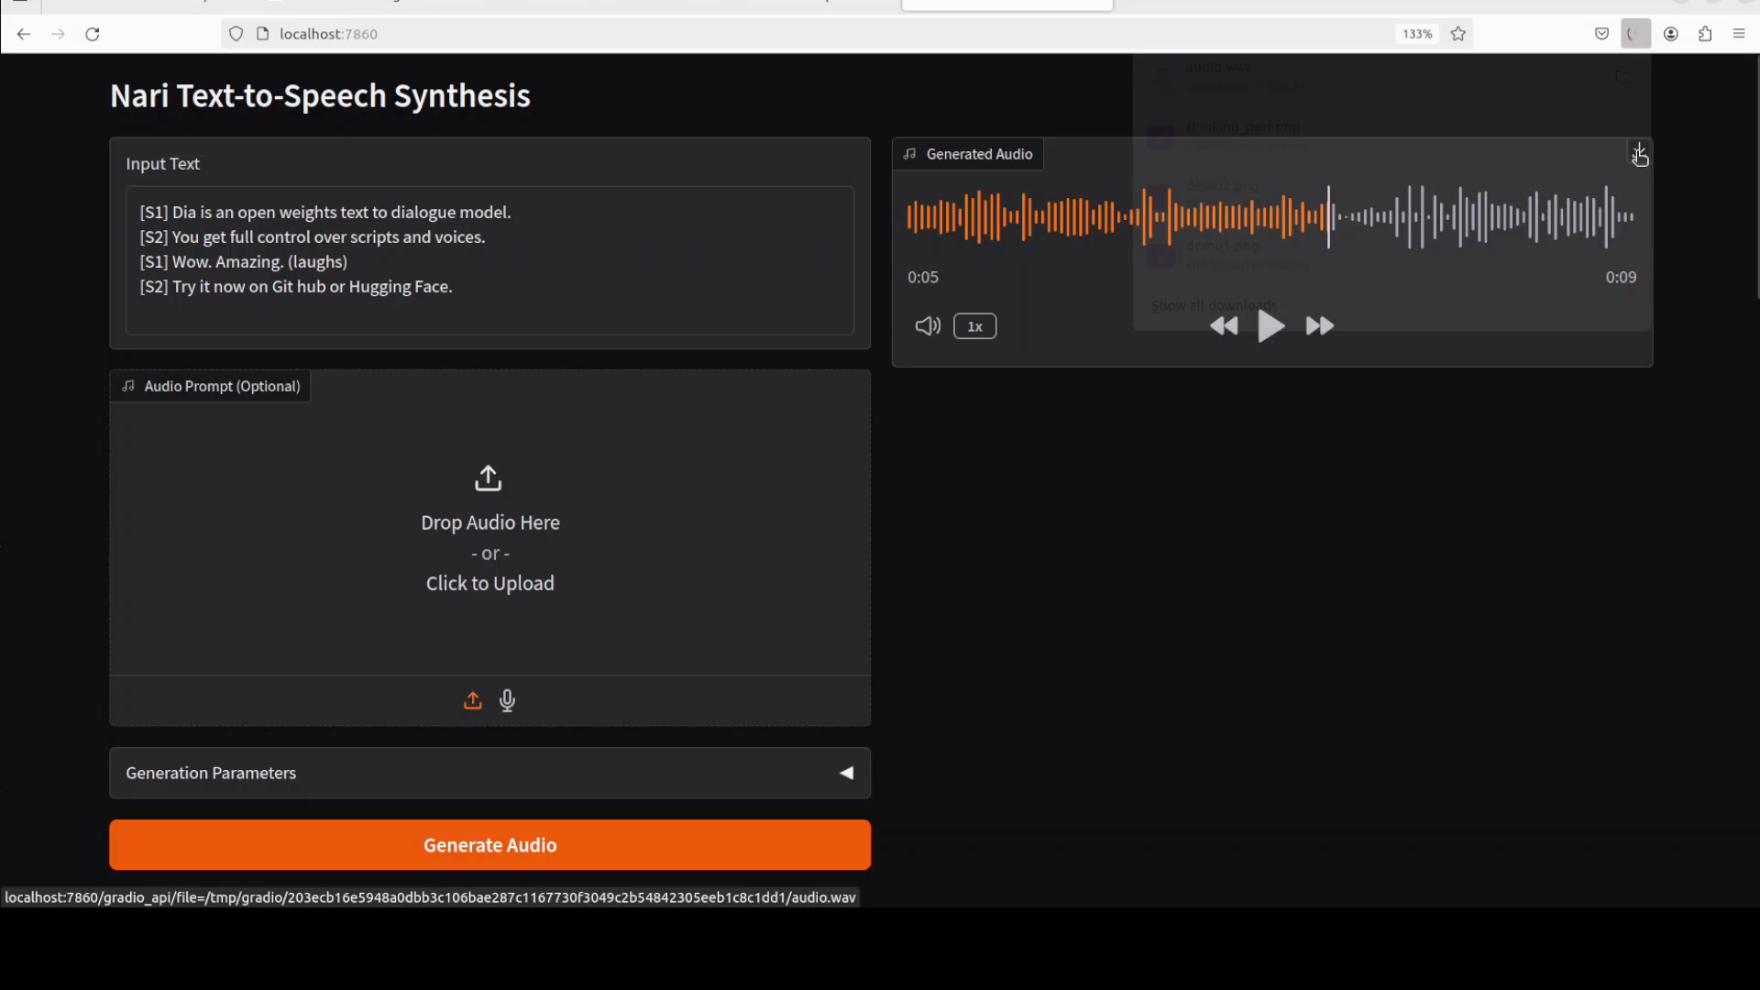
pyautogui.click(1635, 33)
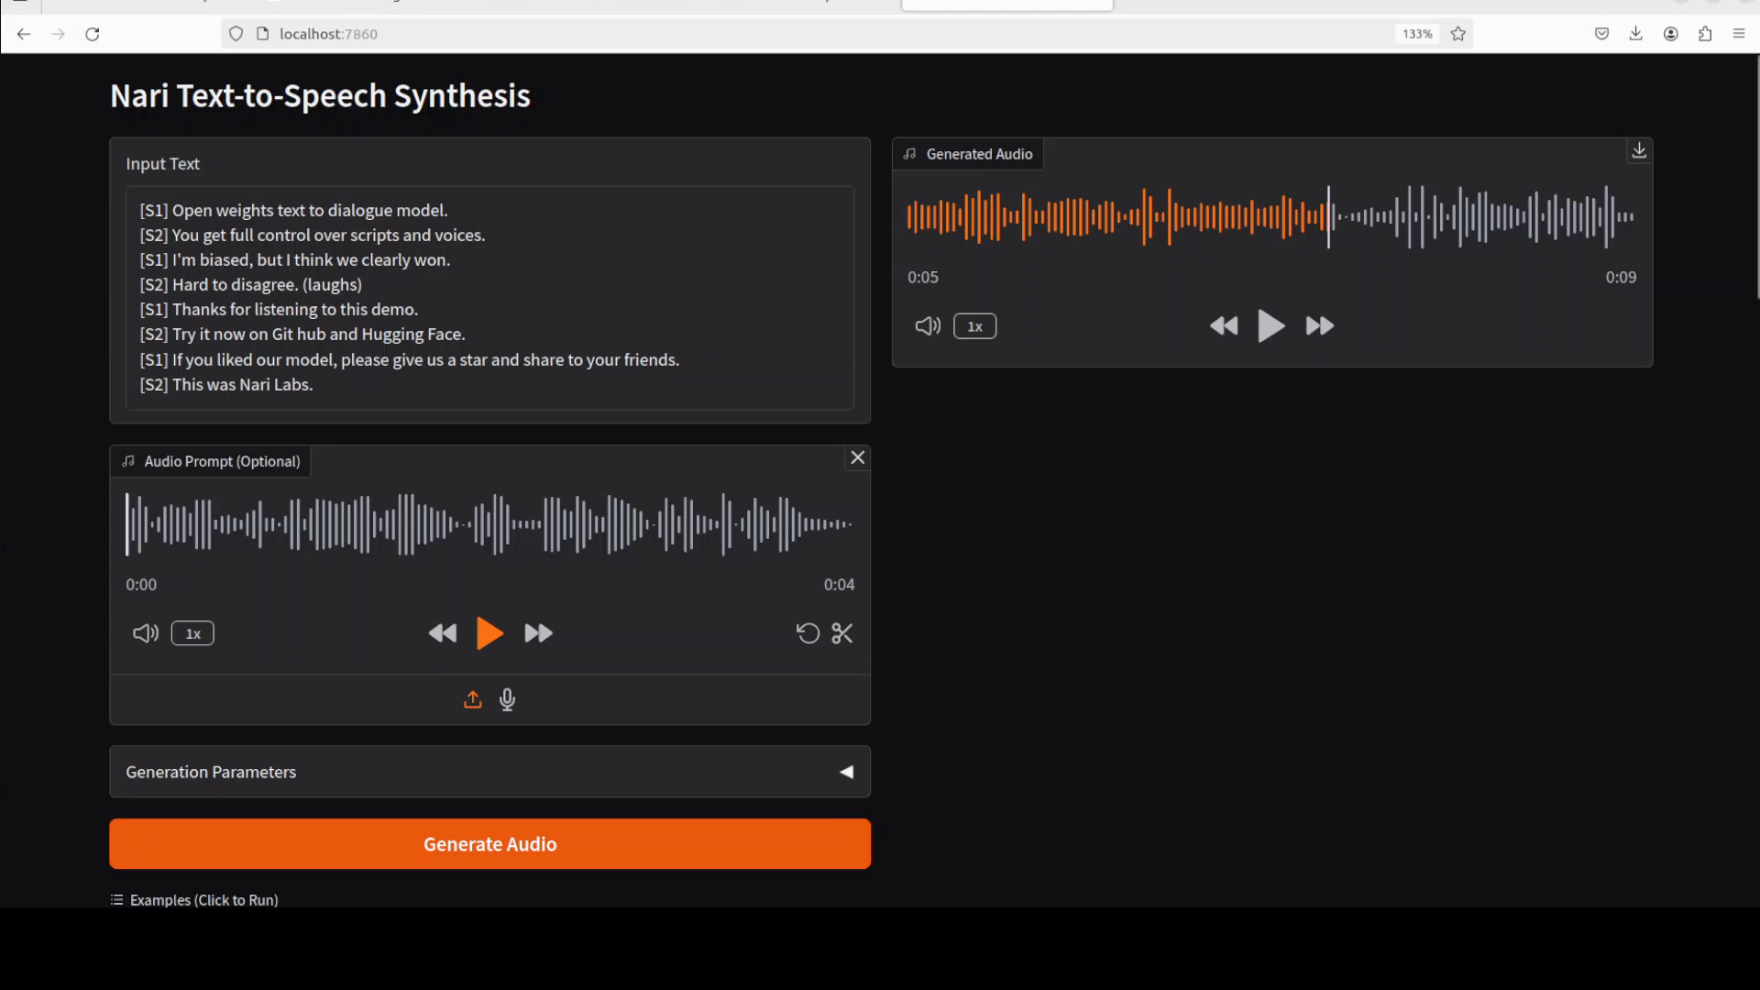
# Step: Listen to the 4-second voice prompt, then generate the eight-line script, which ends in an error
pyautogui.click(490, 632)
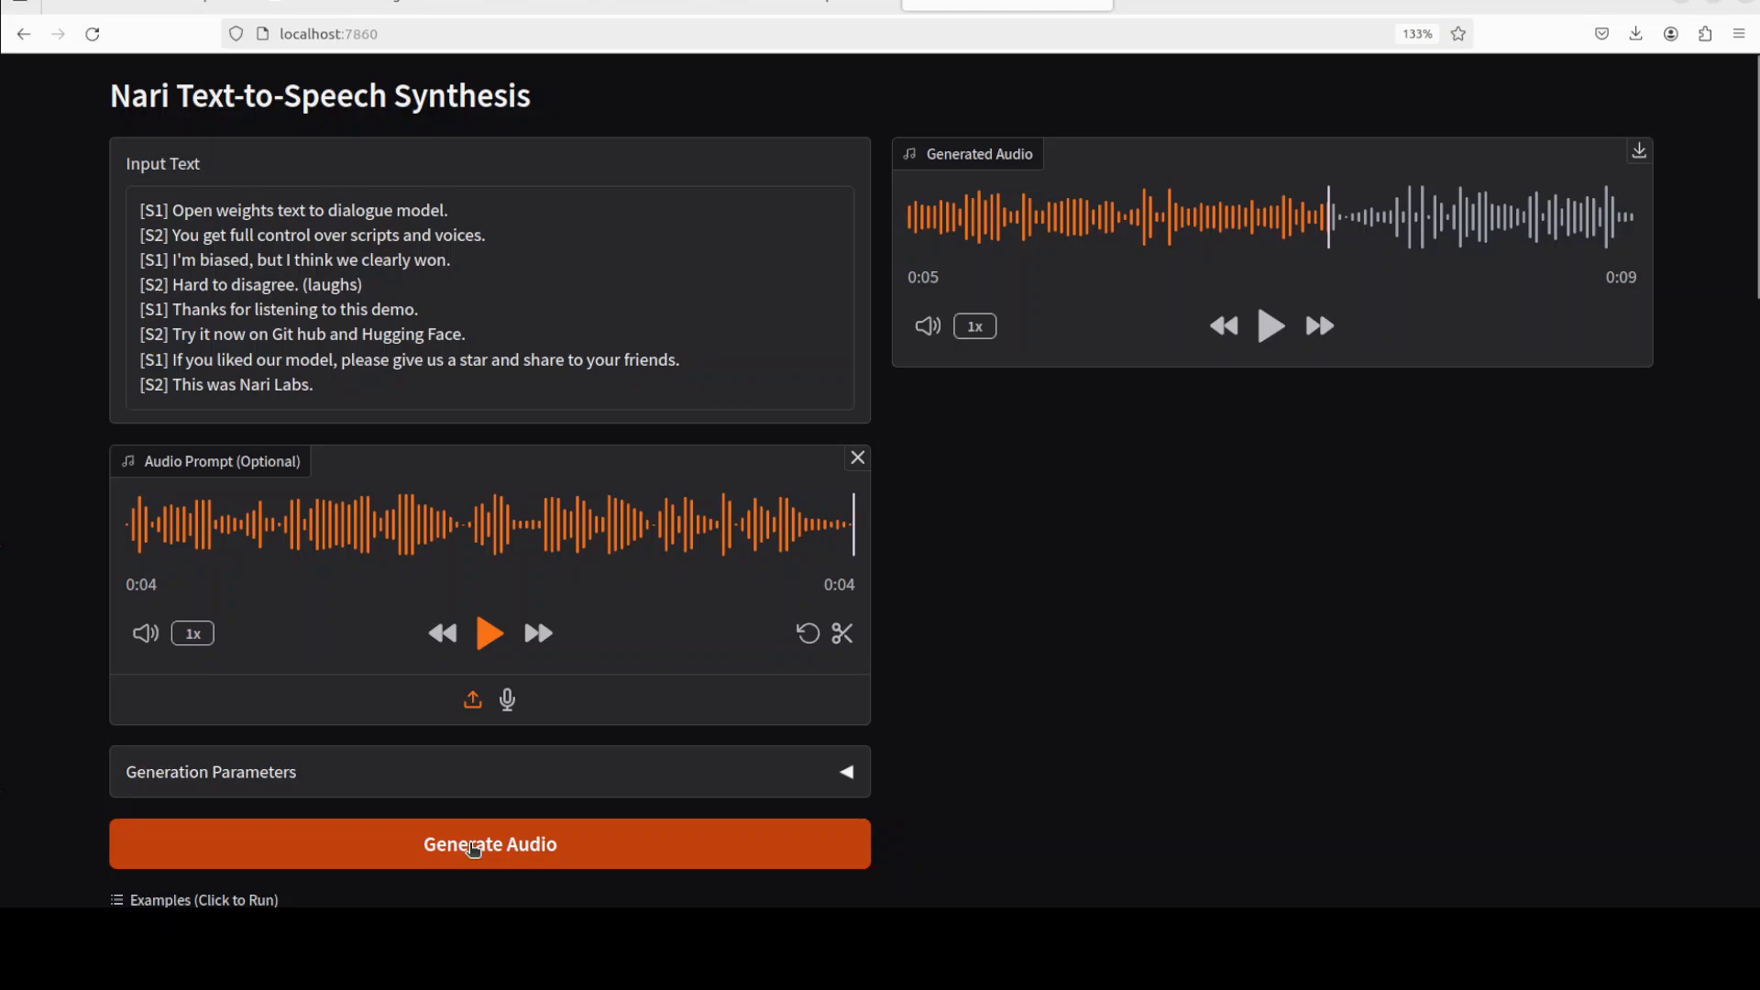
pyautogui.click(491, 844)
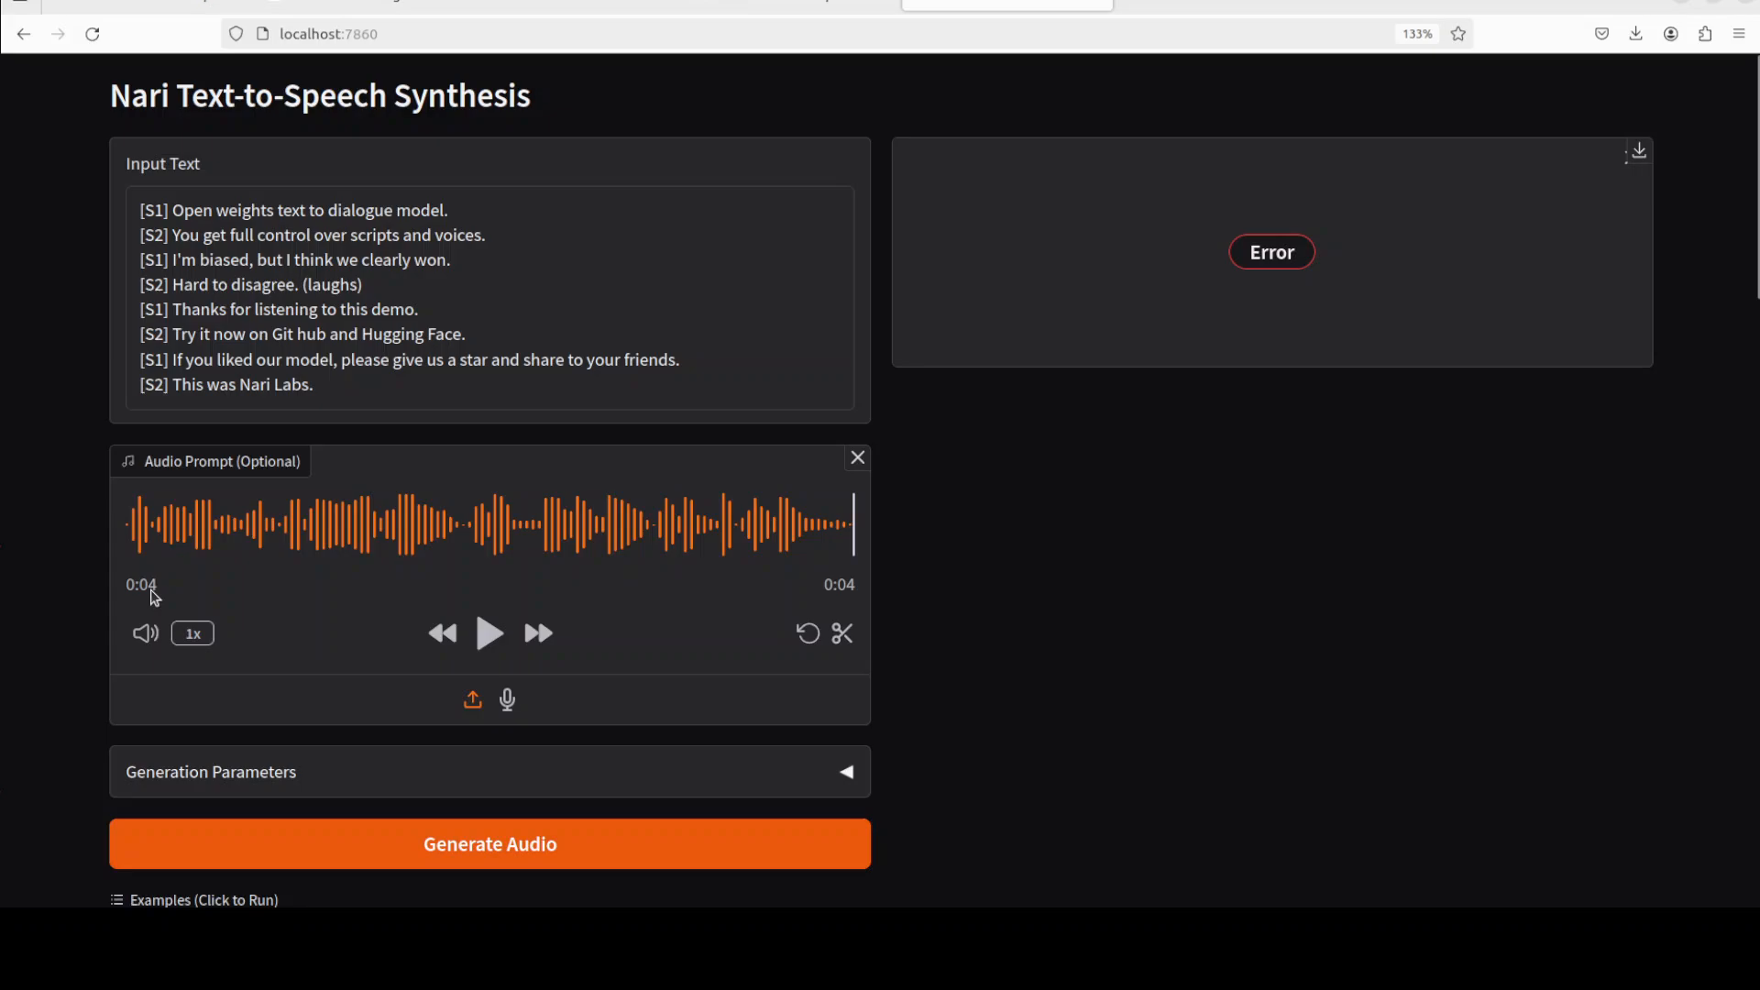
pyautogui.moveTo(6, 706)
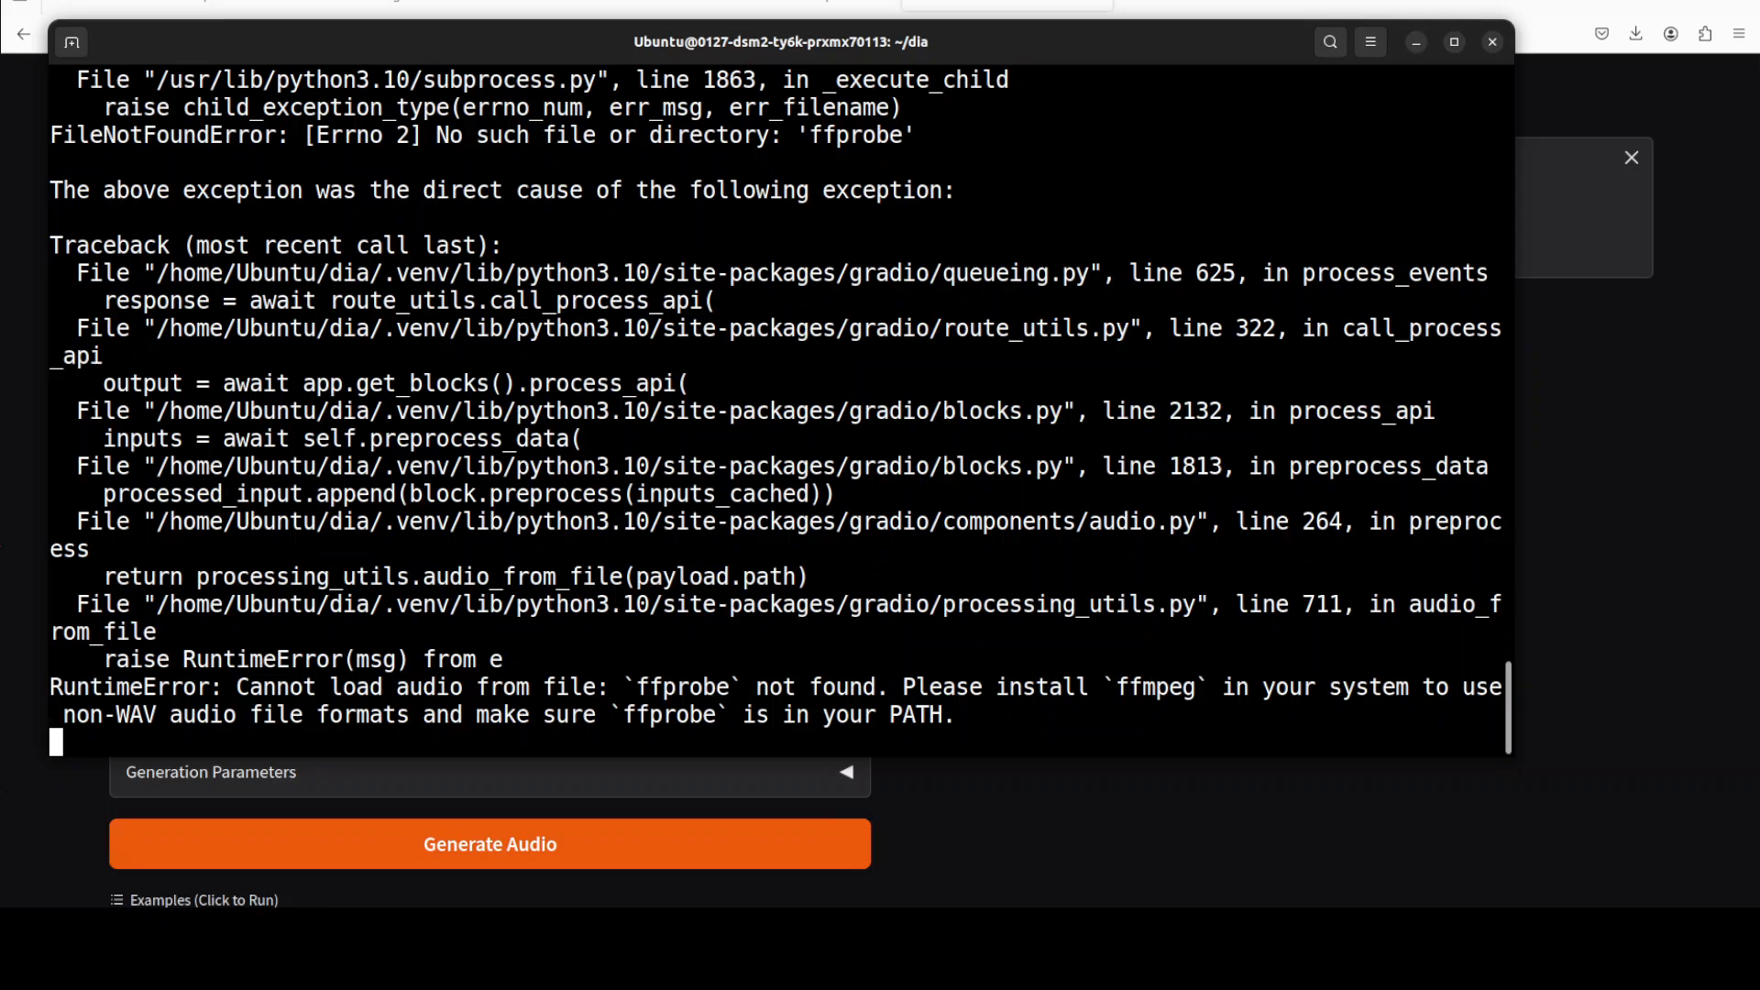
pyautogui.moveTo(1135, 189)
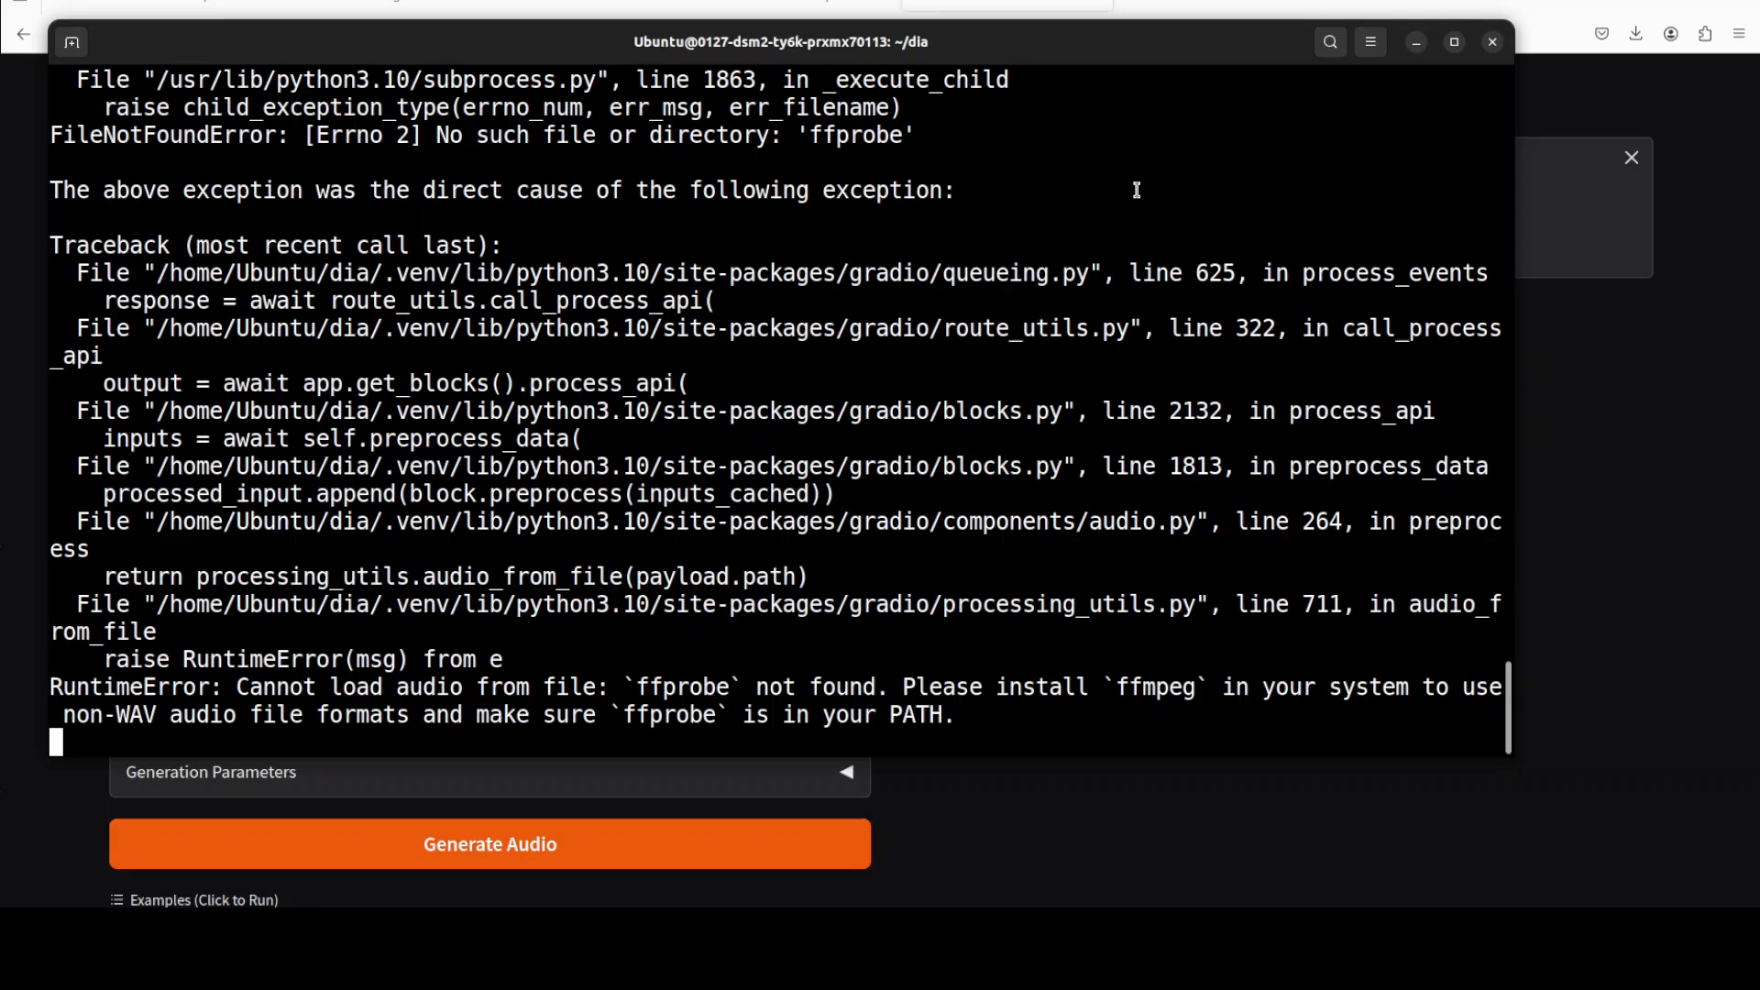
# Step: Clear the ffprobe-not-found traceback and relaunch the demo with 'uv run app.py'
pyautogui.press('ctrl+c')
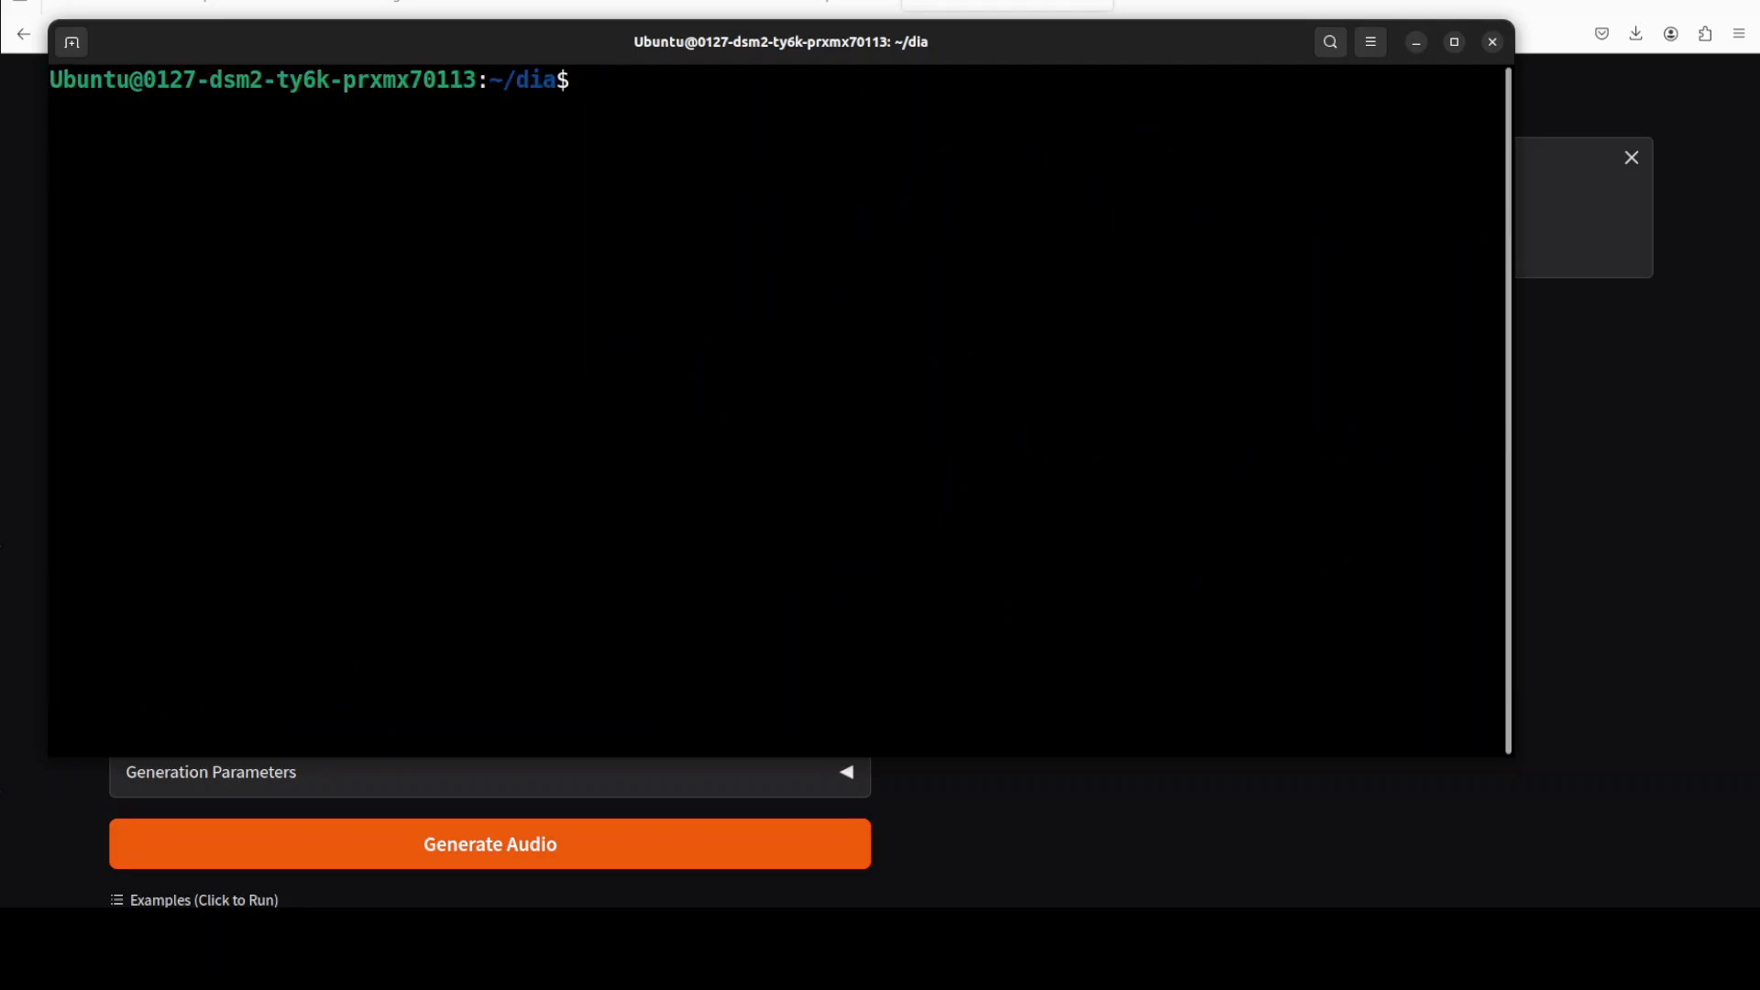
pyautogui.write('uv run app.py')
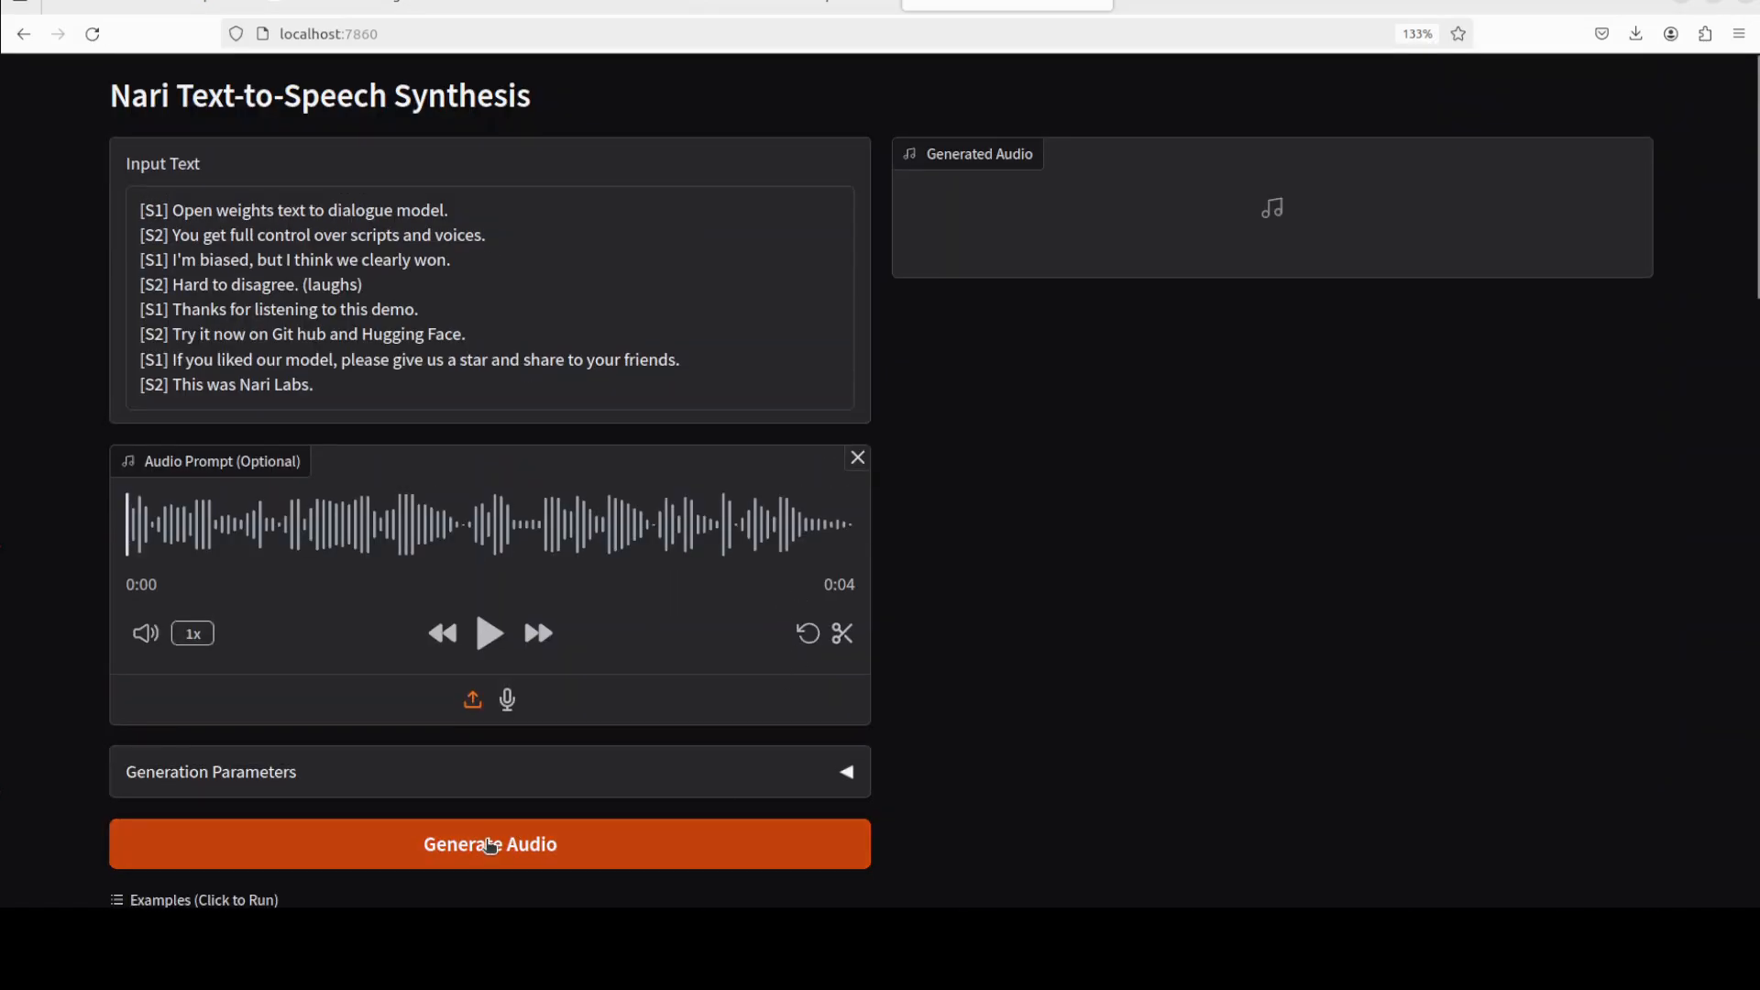
# Step: Generate audio again for the eight-line dialogue with the voice prompt after the restart
pyautogui.click(489, 843)
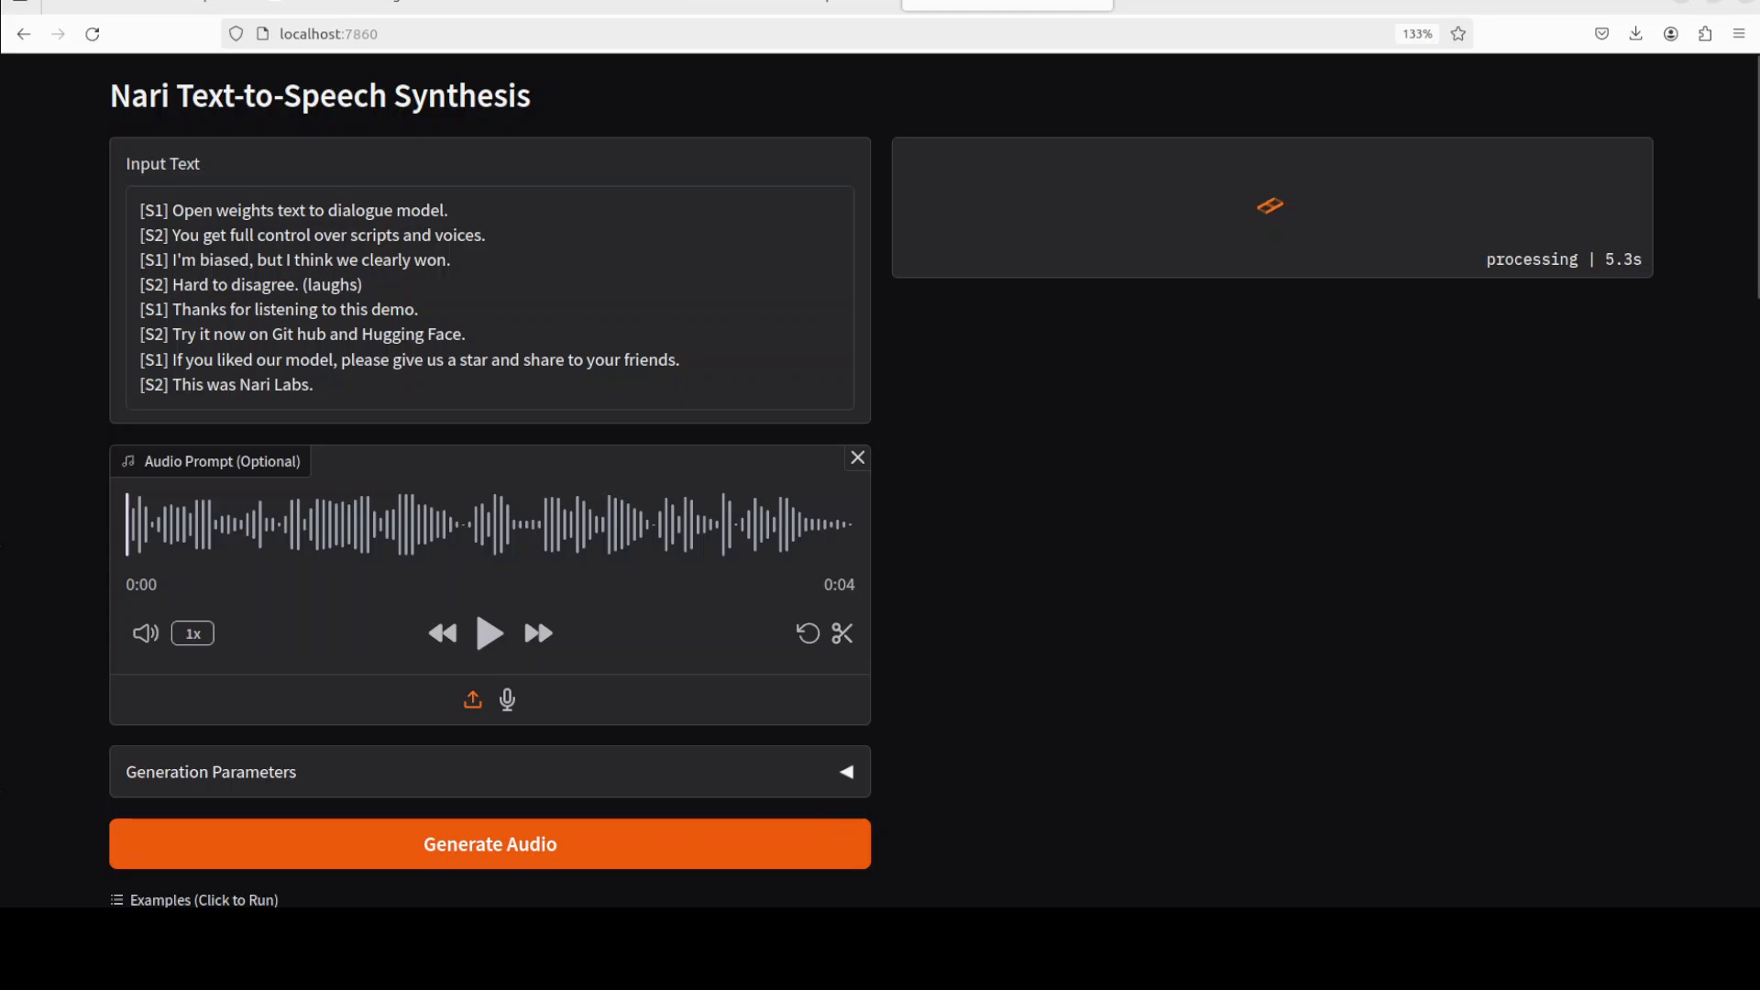
pyautogui.click(1637, 33)
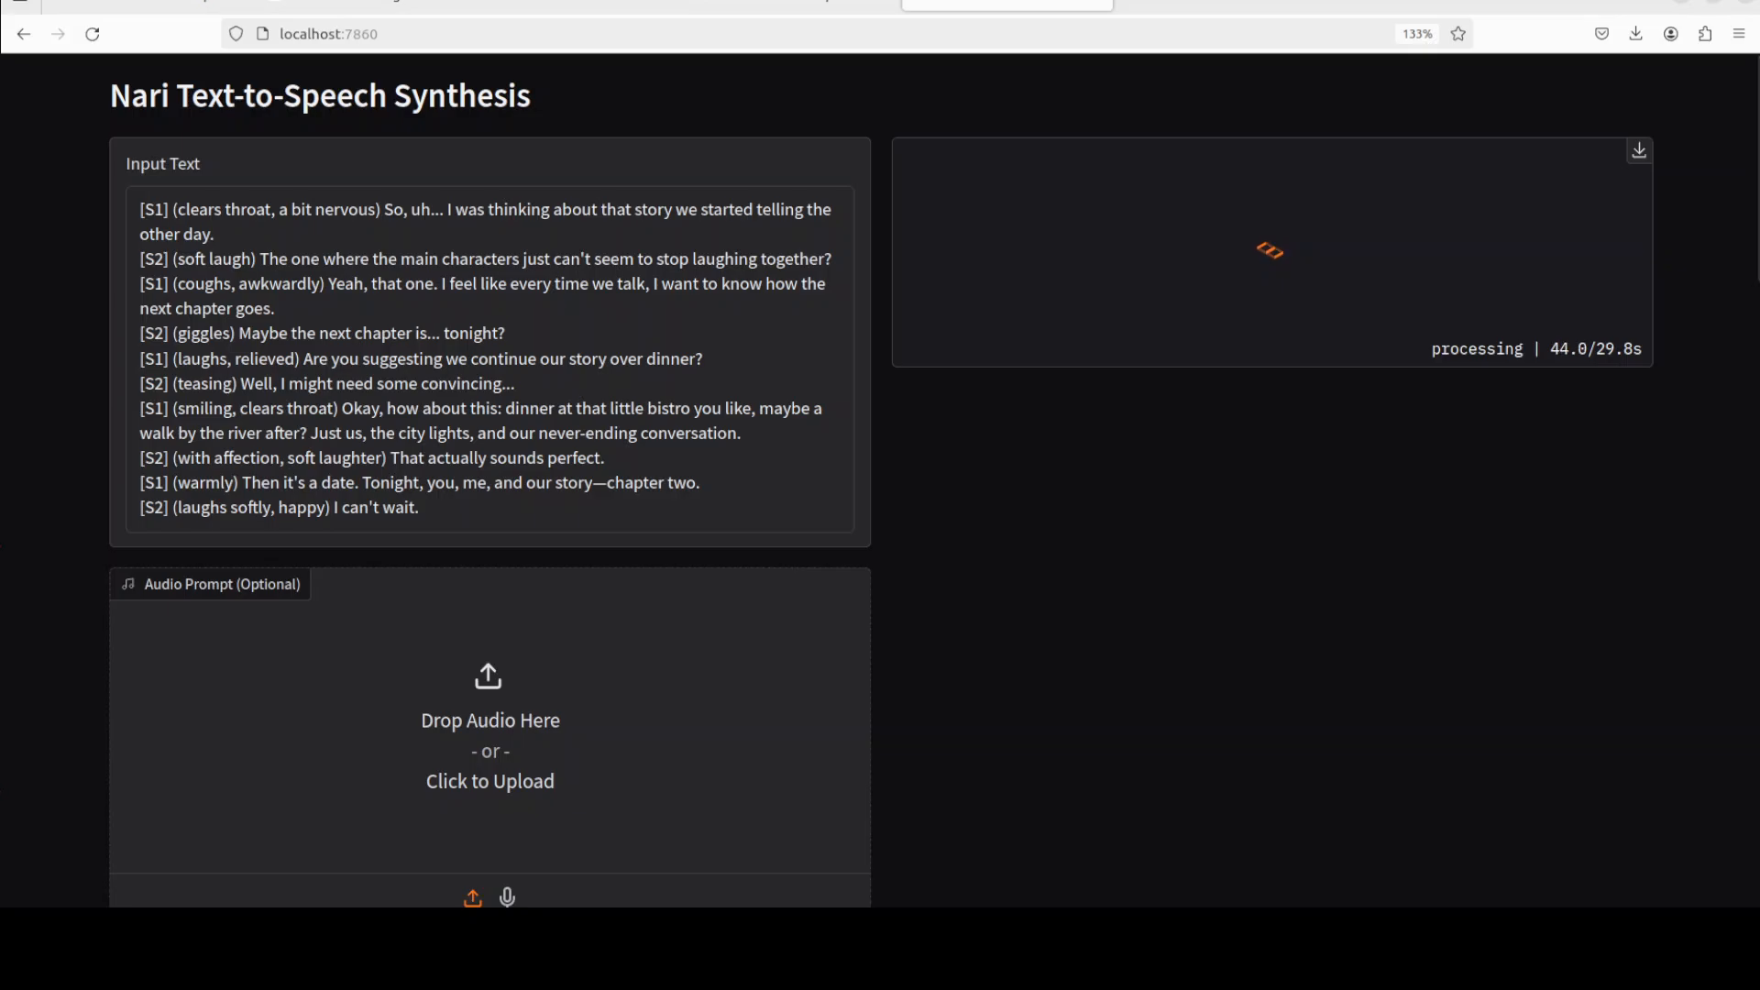
# Step: Generate the new eleven-line emotional dinner-story dialogue with emotion tags and no audio prompt
pyautogui.click(1637, 33)
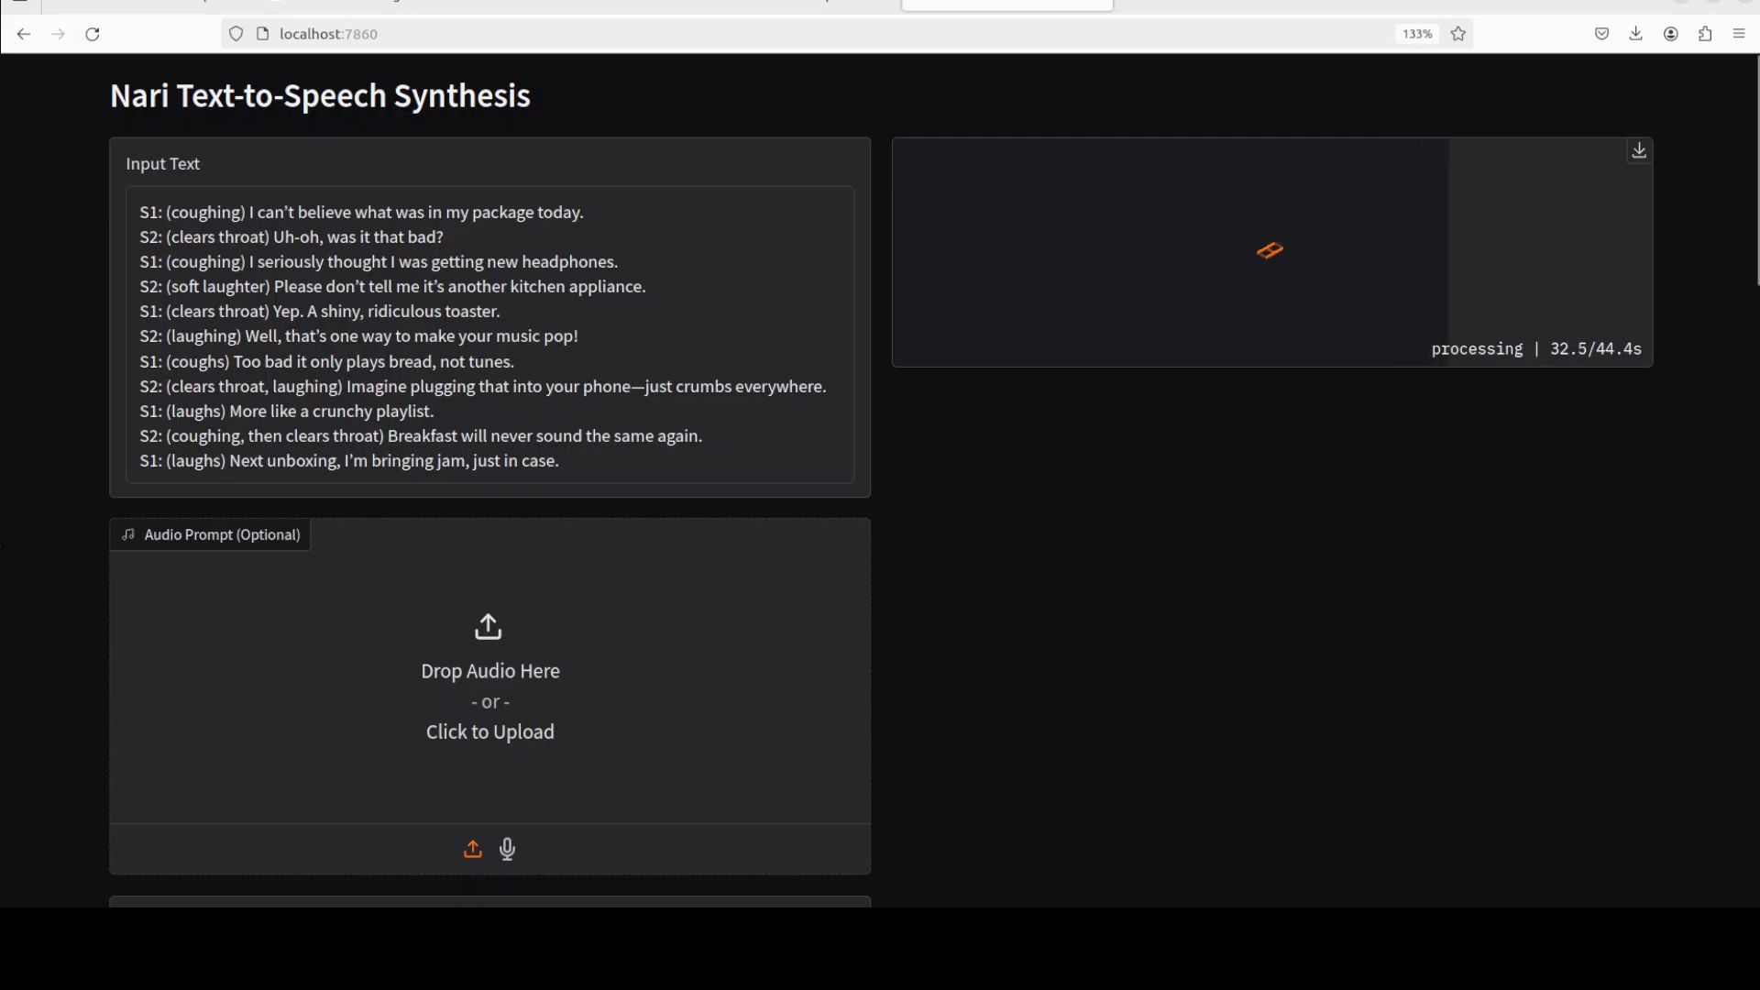
# Step: Download the generated toaster-unboxing dialogue as a WAV file
pyautogui.click(1636, 33)
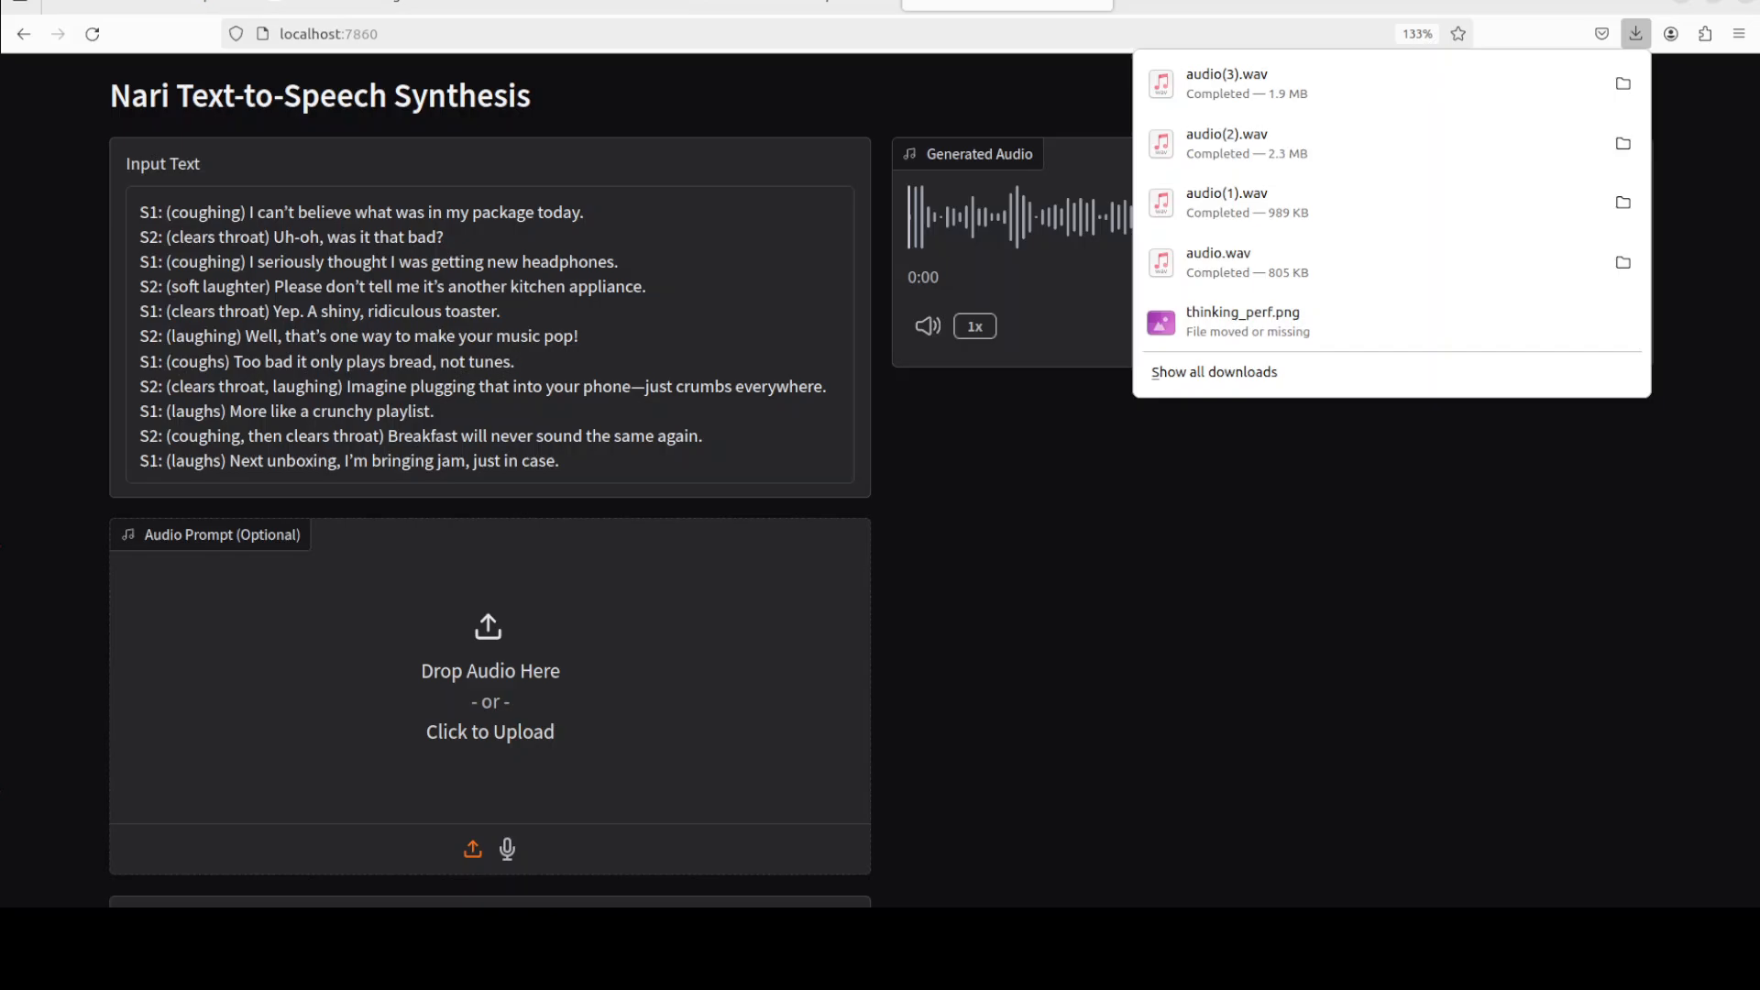